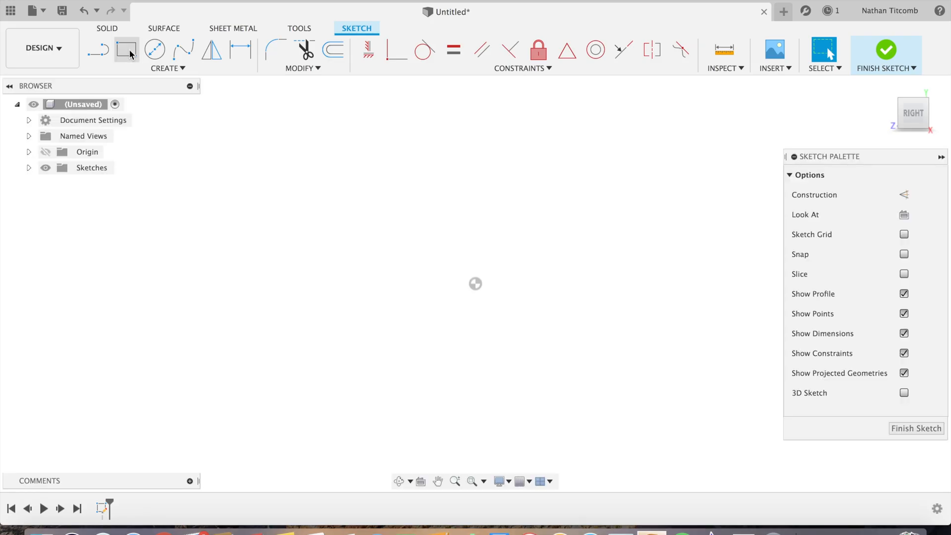
Sketch a 5 × 3 two-point rectangle from the origin and finish the sketch
{"action": "left_click", "coordinate": [123, 51]}
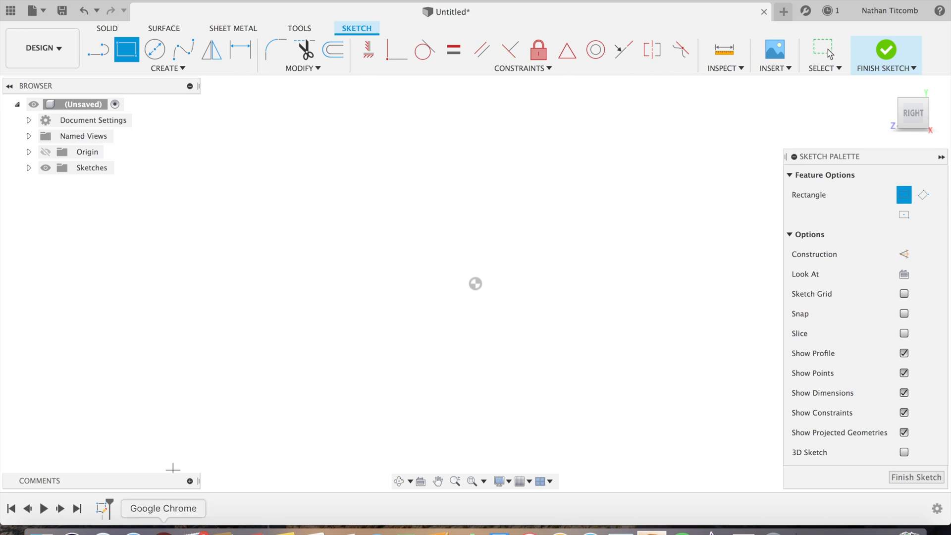
{"action": "left_click", "coordinate": [163, 508]}
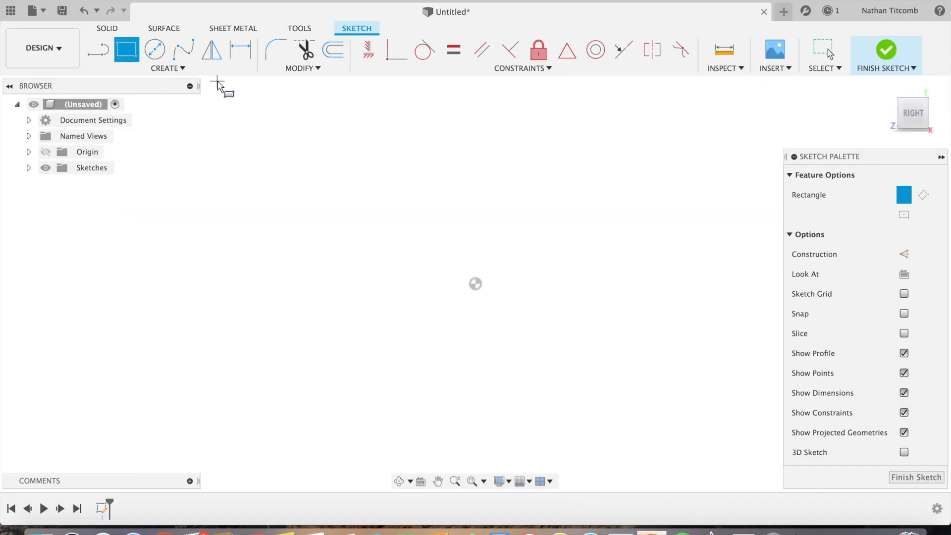
{"action": "mouse_move", "coordinate": [481, 280]}
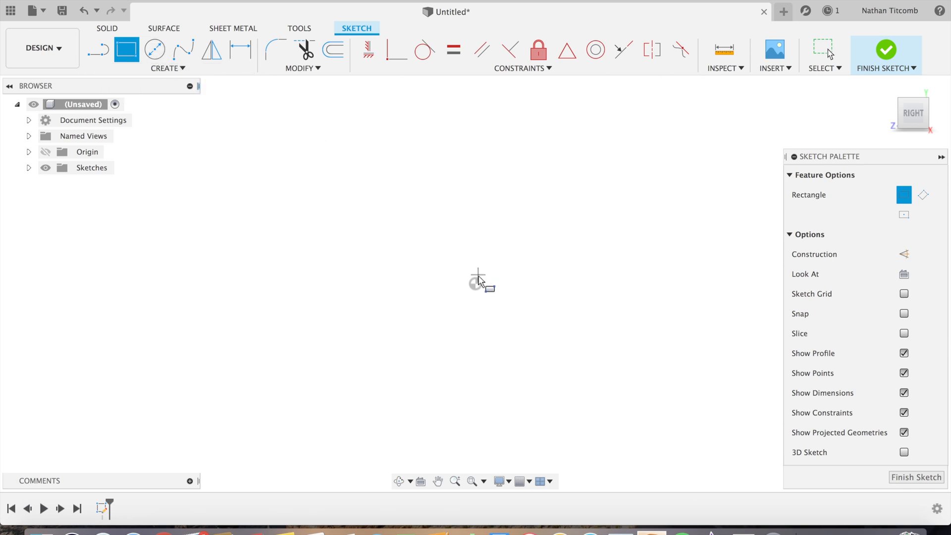
{"action": "left_click_drag", "start_coordinate": [474, 282], "coordinate": [542, 338]}
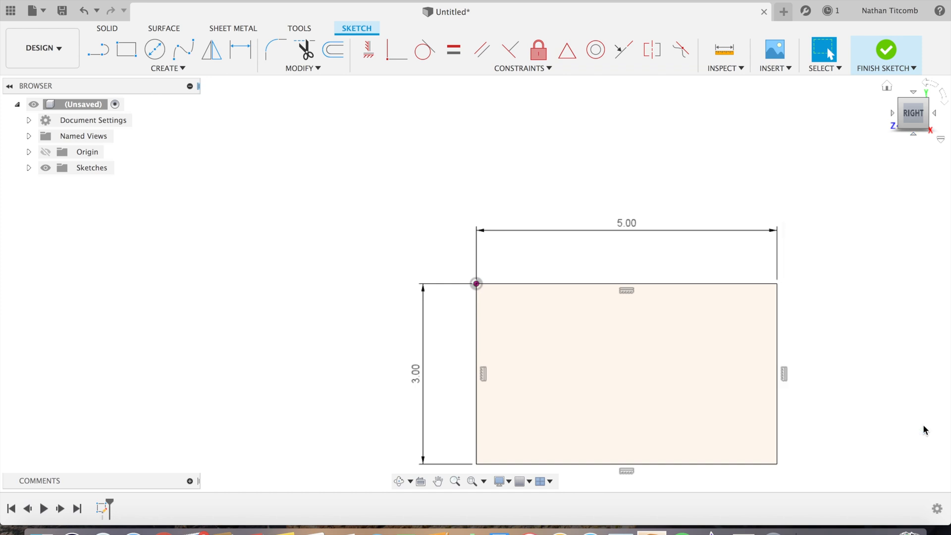
{"action": "left_click", "coordinate": [888, 49]}
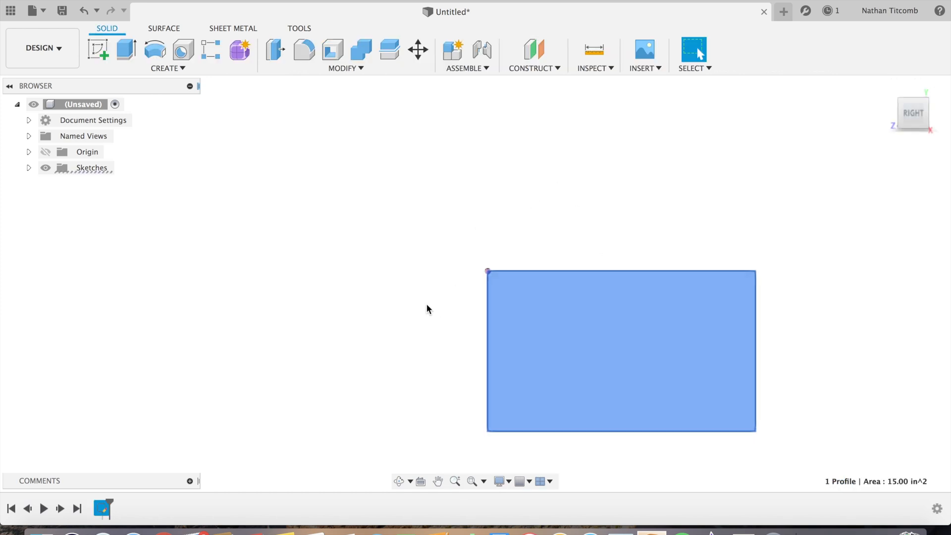
Extrude the rectangle profile by 2 into a solid block
{"action": "left_click", "coordinate": [165, 68]}
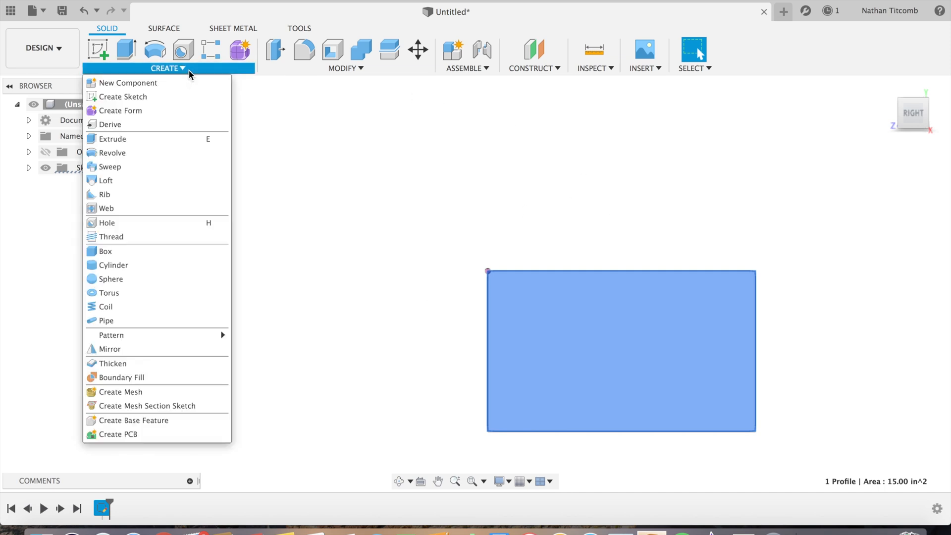
{"action": "left_click", "coordinate": [113, 139]}
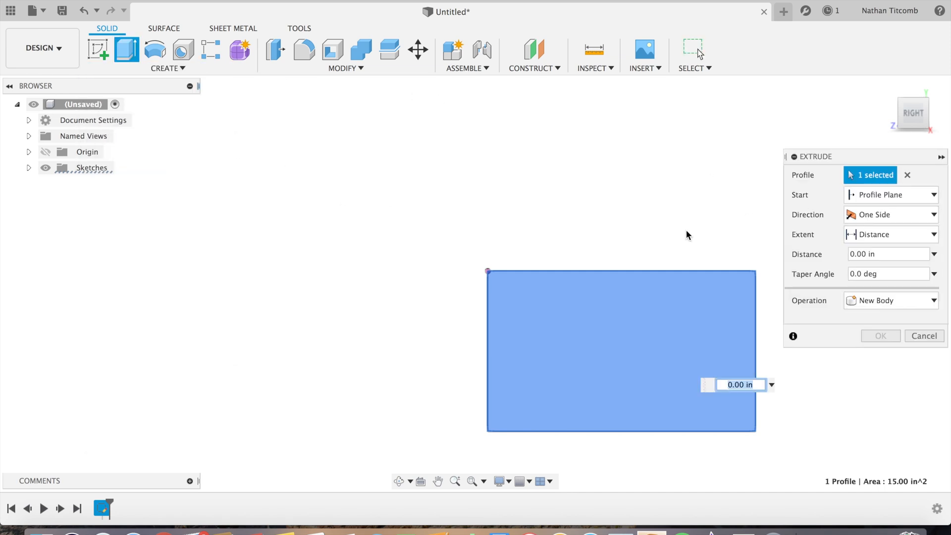
{"action": "type", "text": "2"}
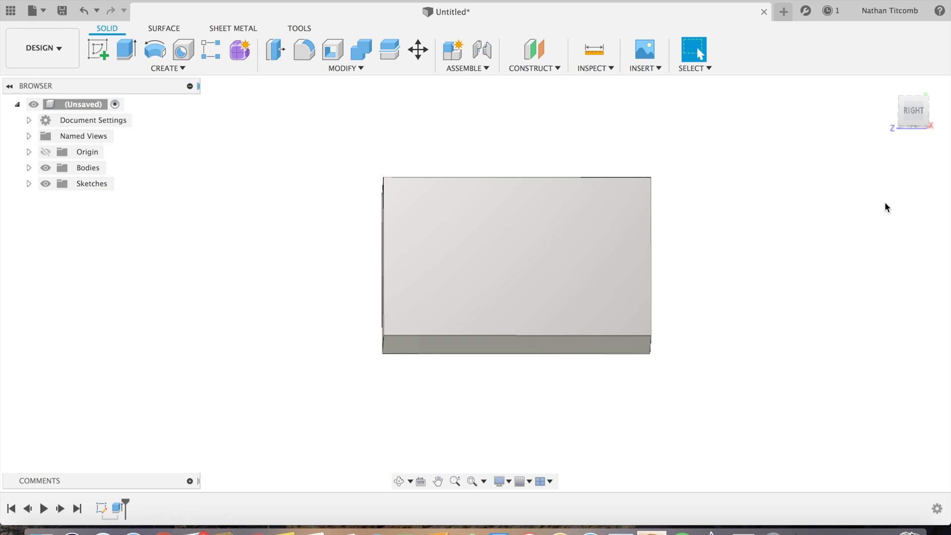
Sketch four center-diameter circles of varying sizes on the block face, one at 1.20 diameter
{"action": "left_click", "coordinate": [99, 49]}
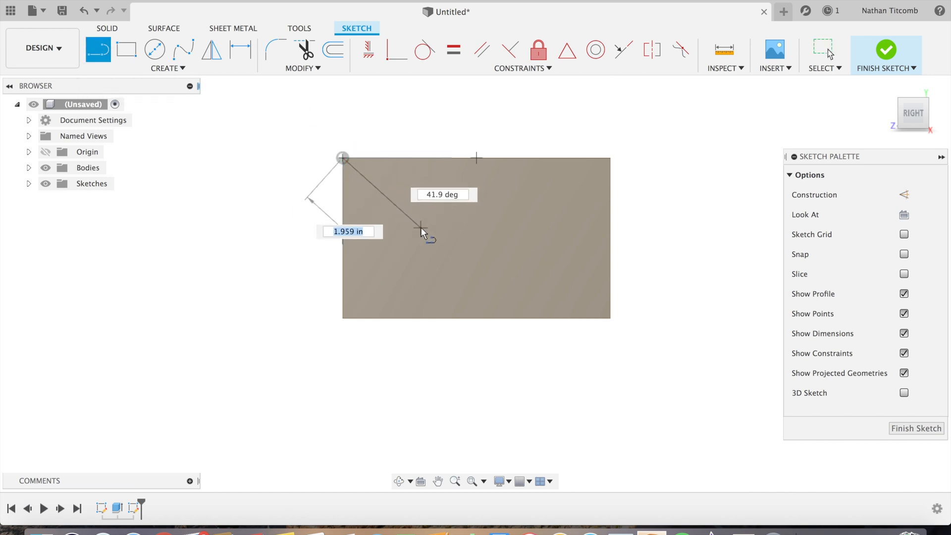
{"action": "type", "text": "2"}
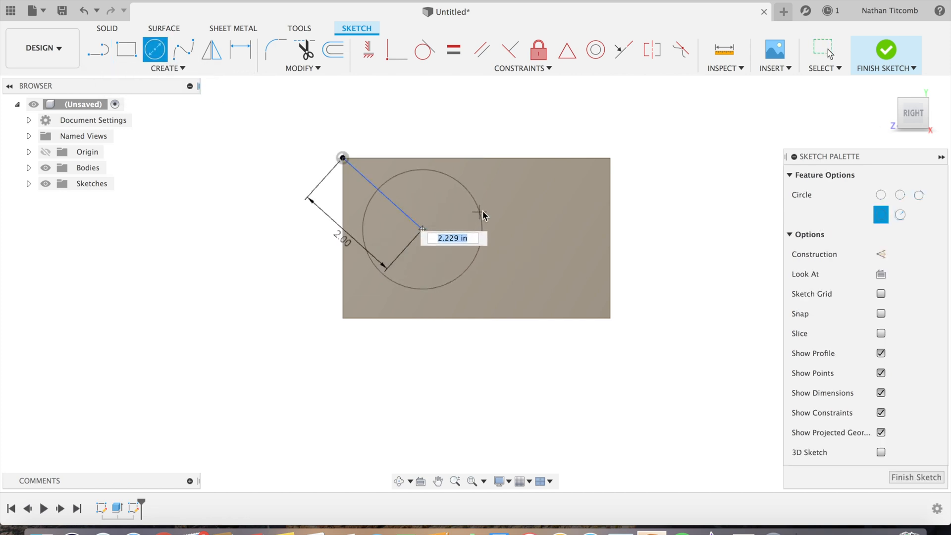
{"action": "left_click", "coordinate": [155, 49]}
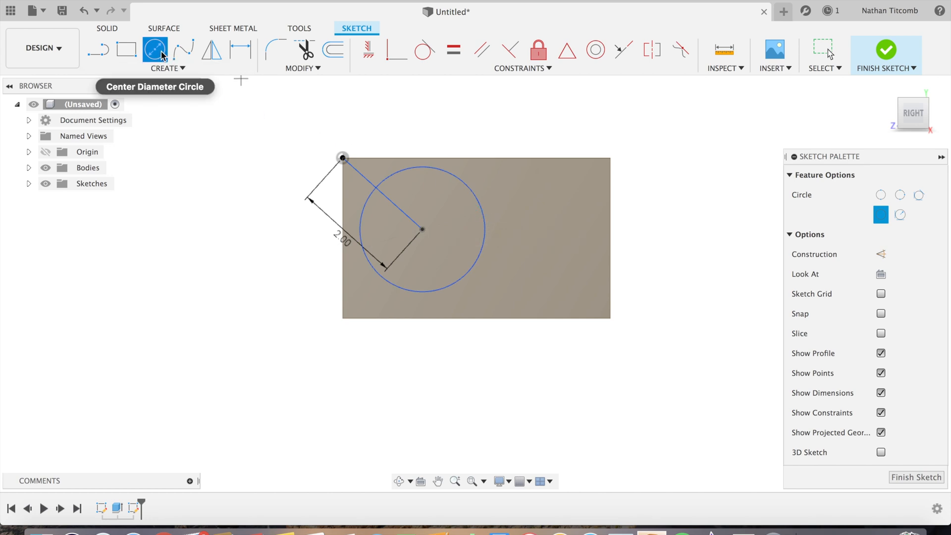
{"action": "mouse_move", "coordinate": [554, 200]}
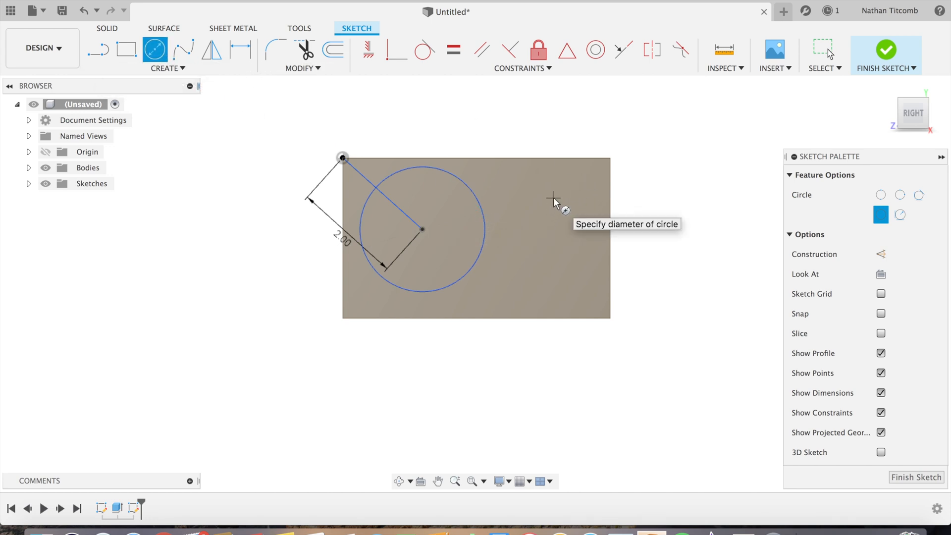
{"action": "left_click", "coordinate": [553, 198]}
{"action": "type", "text": "1.2"}
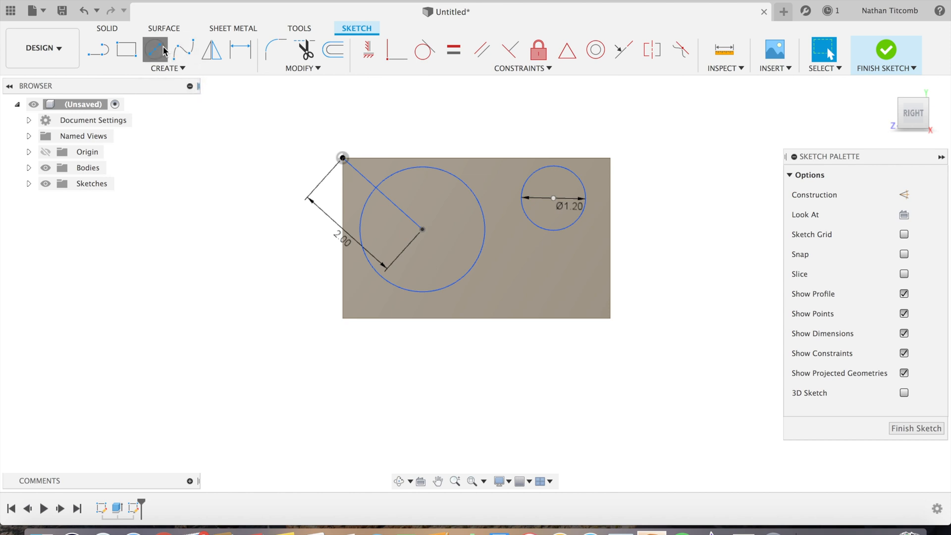
{"action": "left_click", "coordinate": [154, 49]}
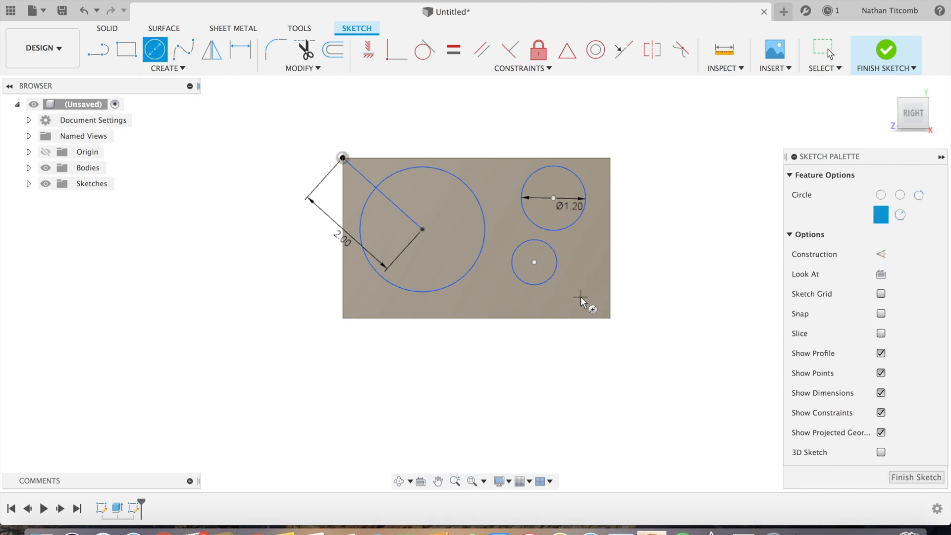
{"action": "left_click", "coordinate": [578, 296]}
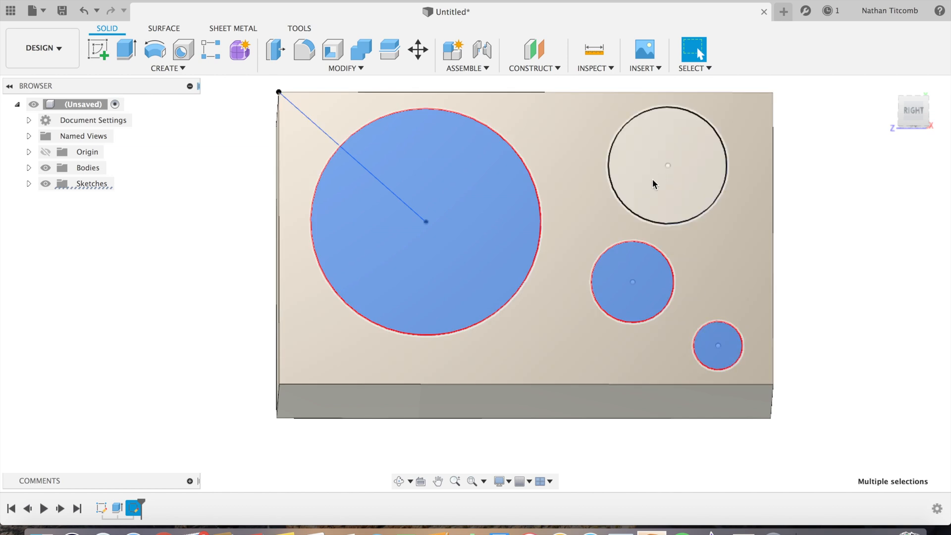
Extrude-cut the four circle profiles −0.75 in into the block as pockets
{"action": "left_click", "coordinate": [167, 69]}
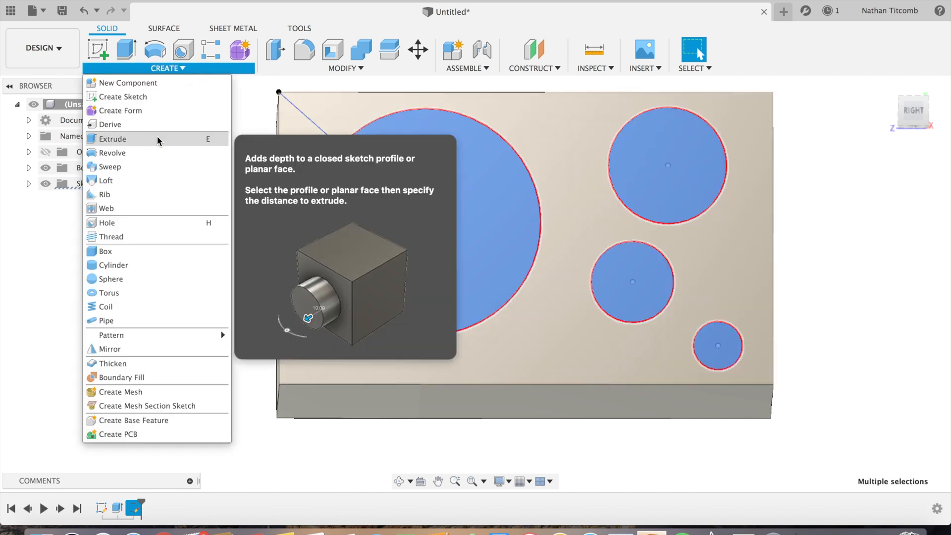
{"action": "left_click", "coordinate": [111, 139]}
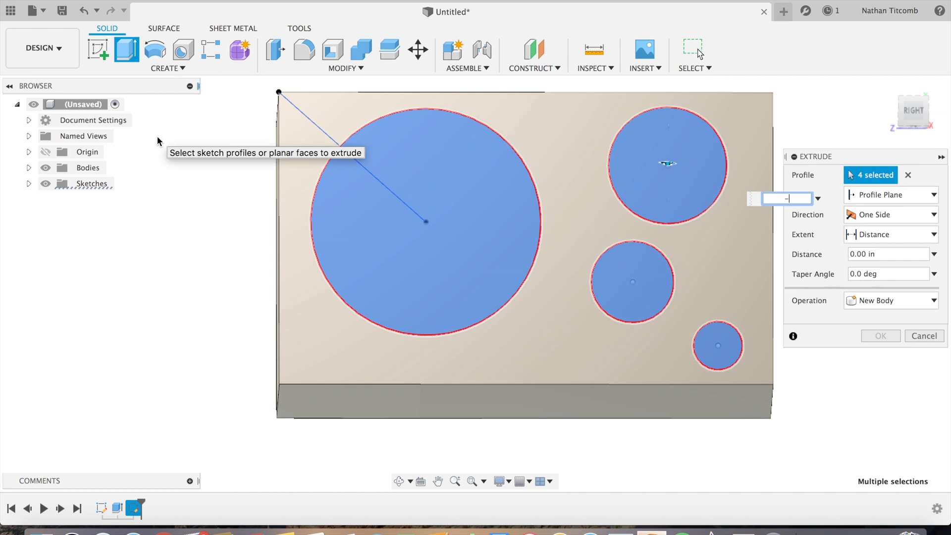
{"action": "type", "text": "-0"}
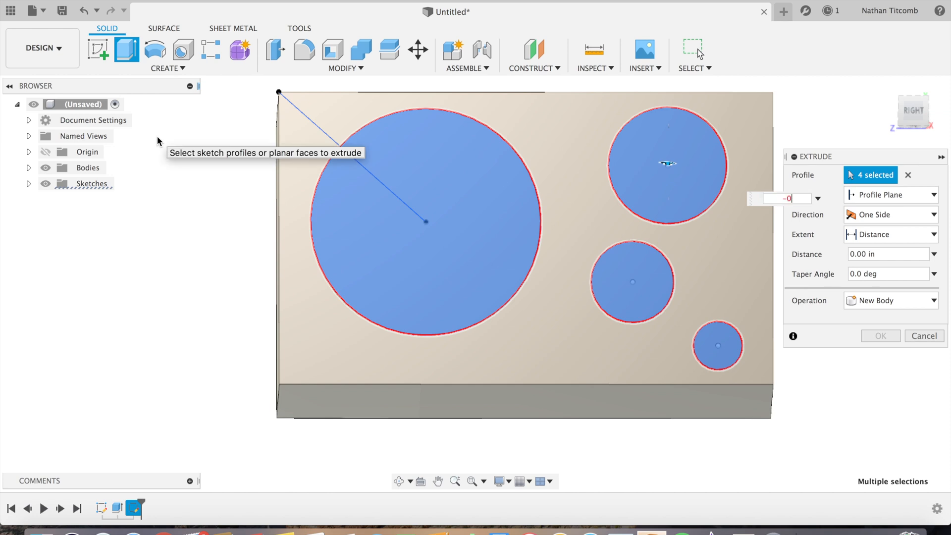
{"action": "type", "text": "-0.75"}
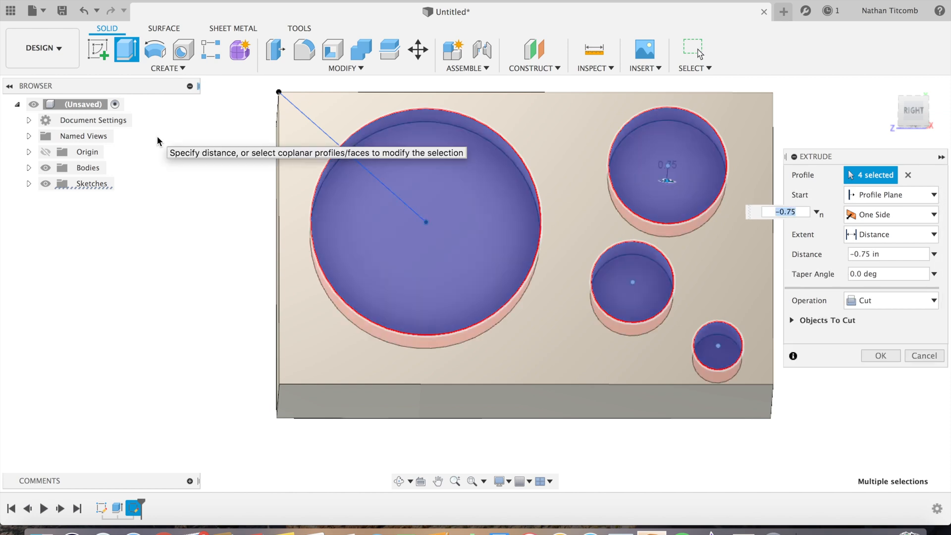
{"action": "left_click", "coordinate": [880, 356]}
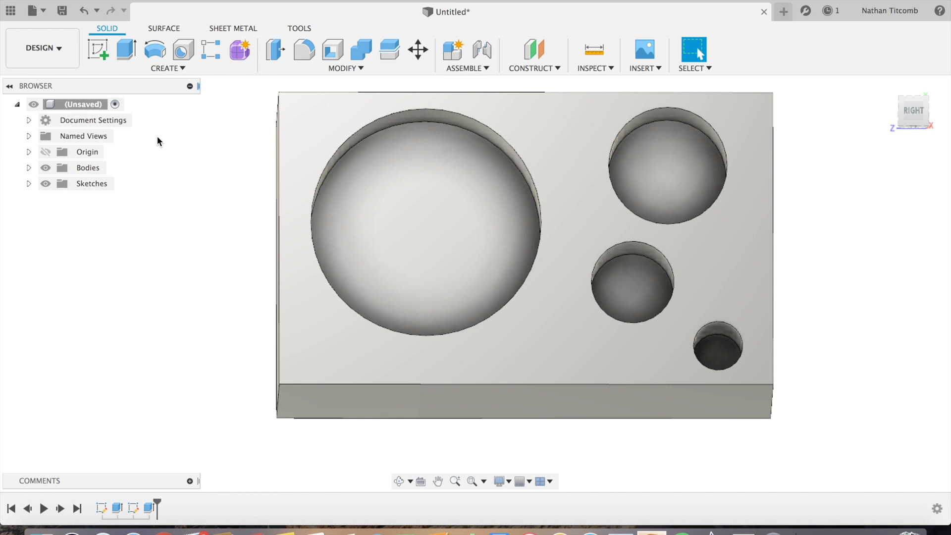
{"action": "mouse_move", "coordinate": [115, 104]}
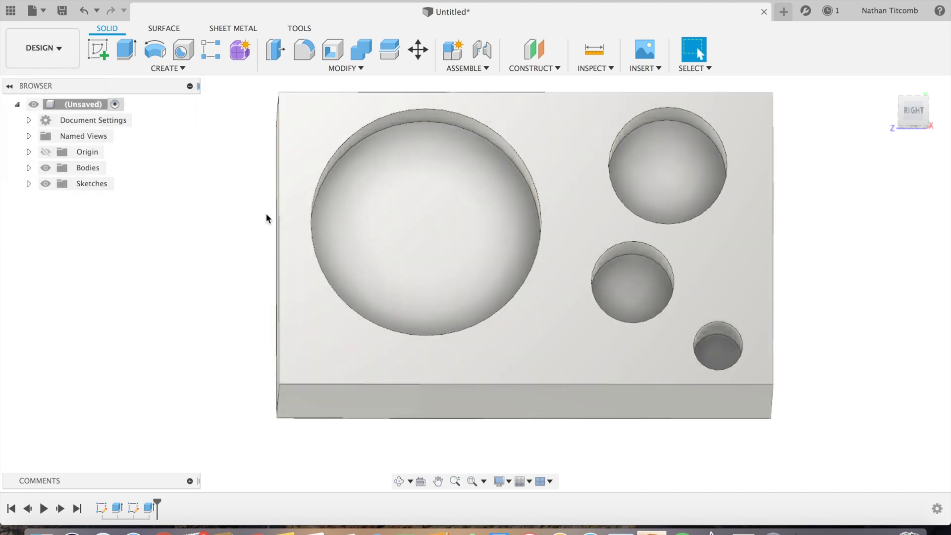
Create Setup1 with its origin at a selected point on the block's top corner and axes set by edges
{"action": "left_click", "coordinate": [101, 65]}
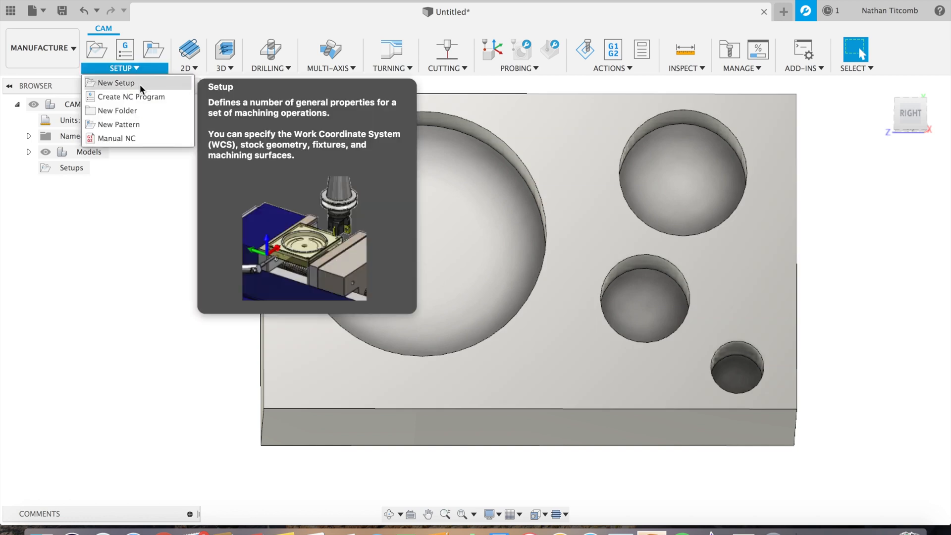
{"action": "left_click", "coordinate": [117, 83]}
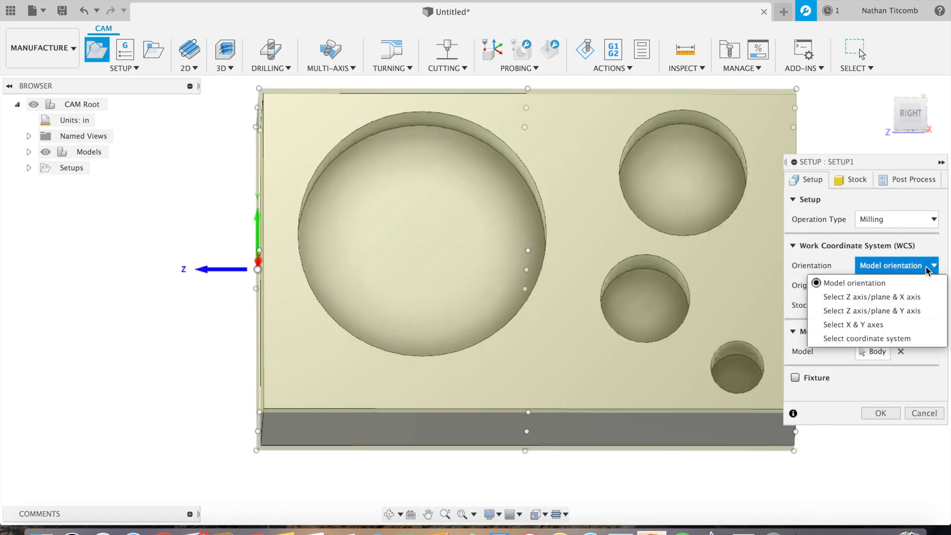
{"action": "left_click", "coordinate": [897, 285]}
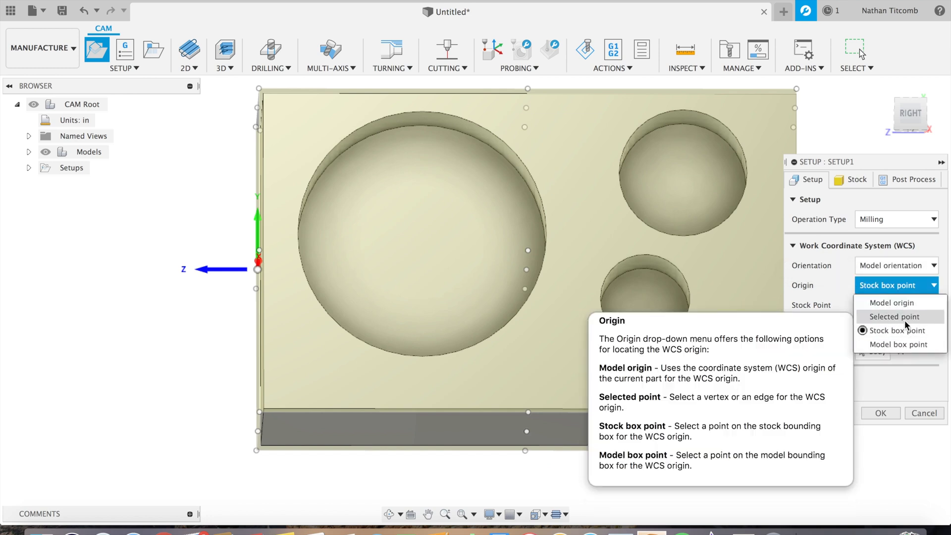
{"action": "left_click", "coordinate": [900, 317]}
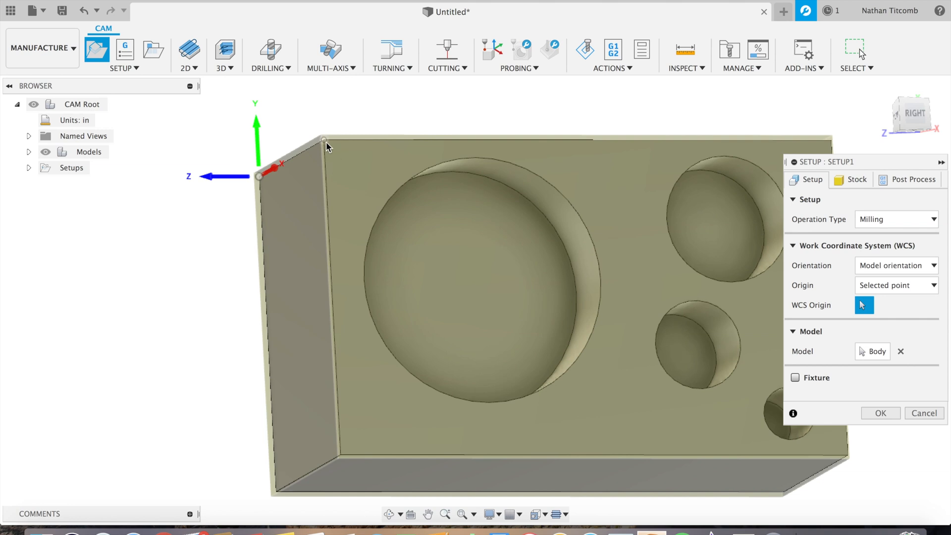
{"action": "left_click", "coordinate": [326, 144]}
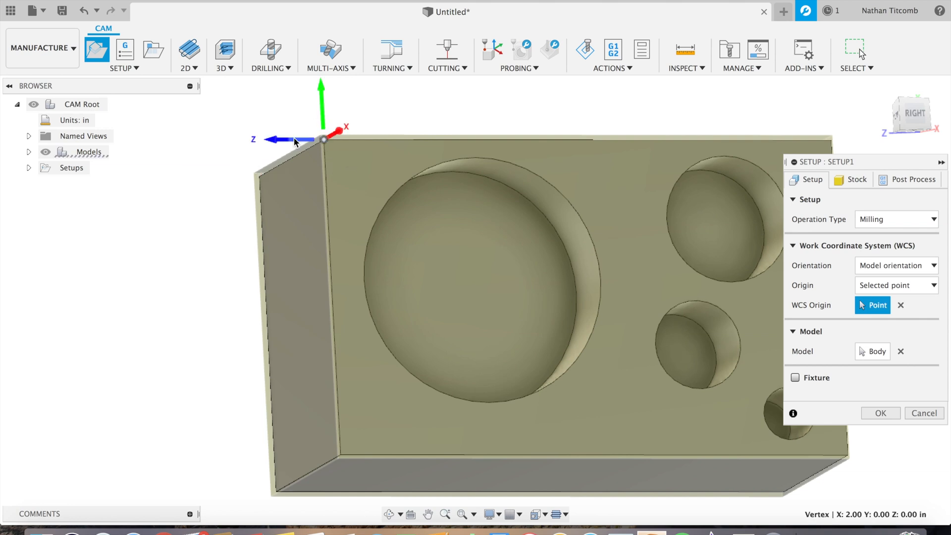
{"action": "left_click", "coordinate": [896, 265]}
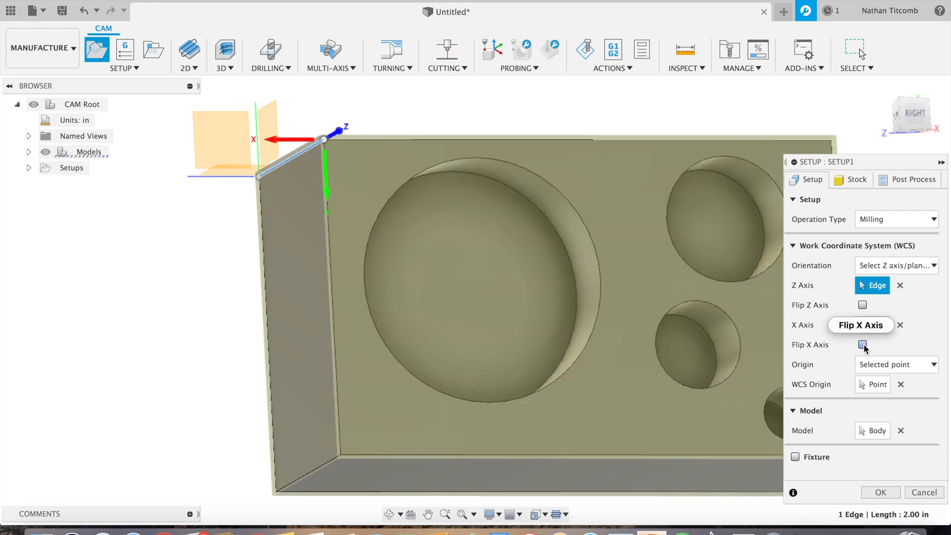
{"action": "left_click", "coordinate": [880, 493]}
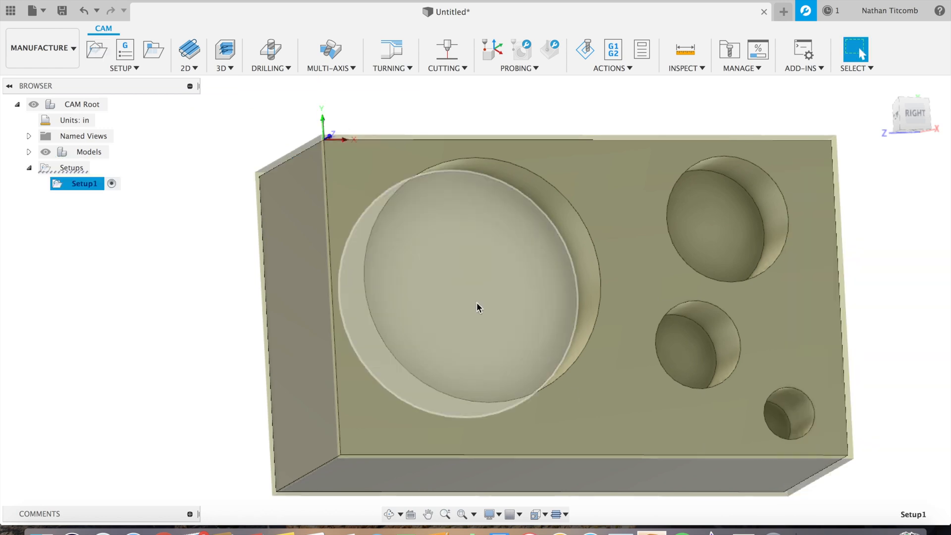
Start a Bore toolpath and select the large pocket's cylindrical wall as its geometry
{"action": "left_click_drag", "start_coordinate": [476, 307], "coordinate": [476, 297]}
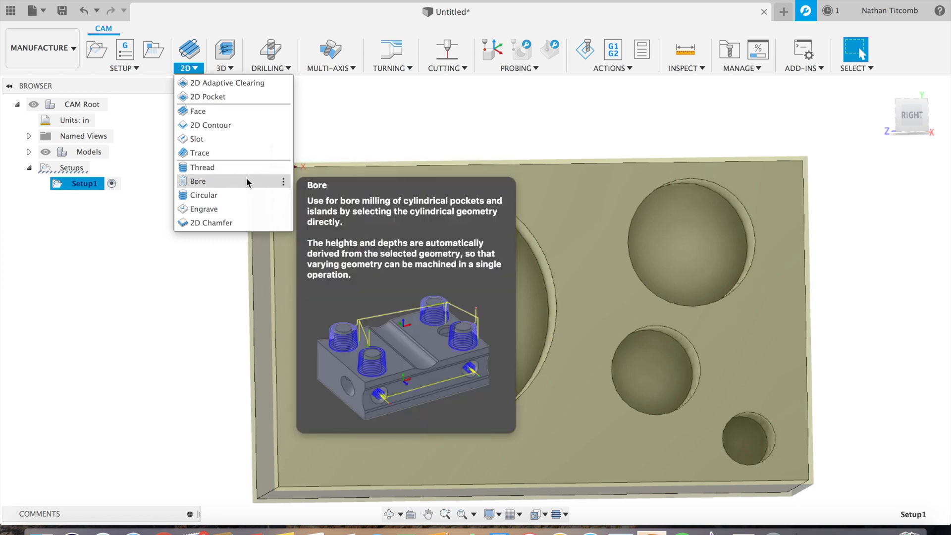
{"action": "left_click", "coordinate": [197, 182]}
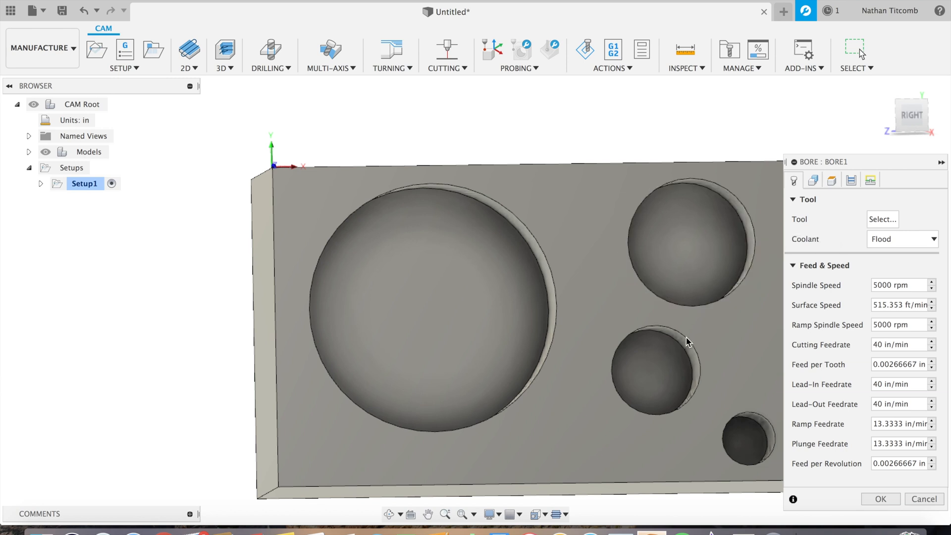
{"action": "mouse_move", "coordinate": [687, 349]}
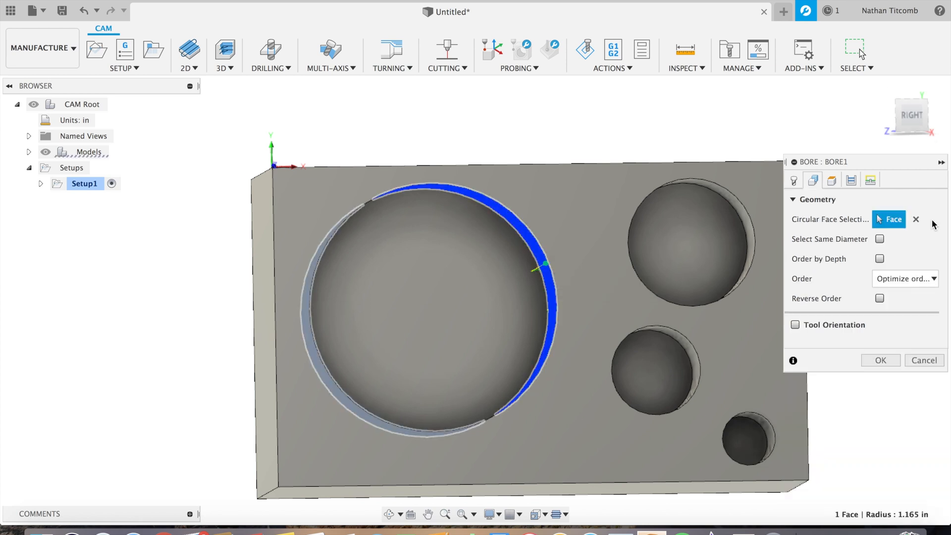
{"action": "left_click", "coordinate": [793, 180]}
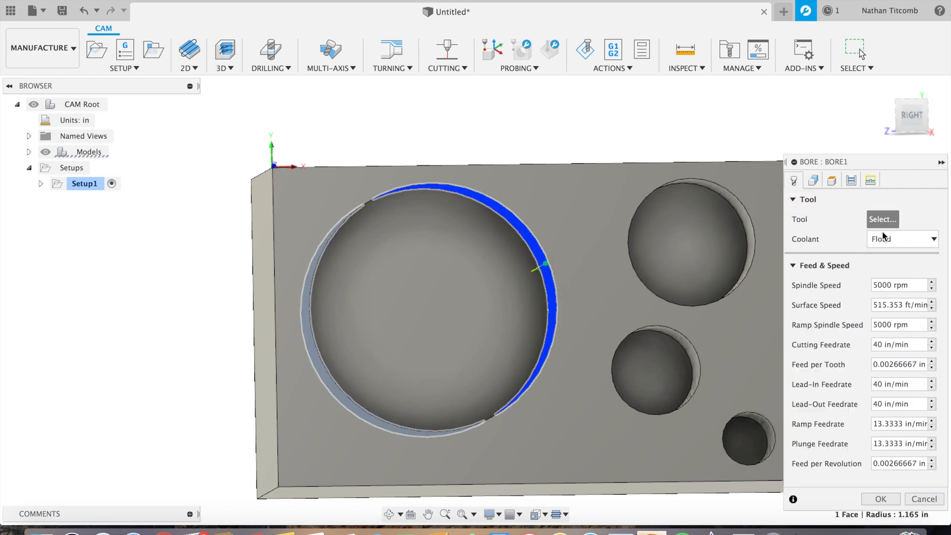
Add a flat end mill with 1.25 diameter, 1 in flute length and 3 in body length to the library
{"action": "left_click", "coordinate": [882, 219]}
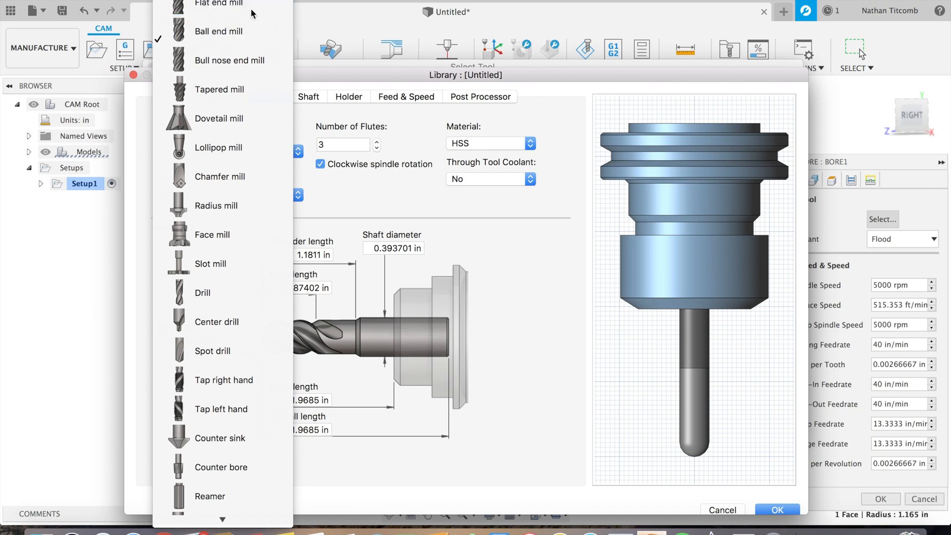
{"action": "left_click", "coordinate": [218, 5]}
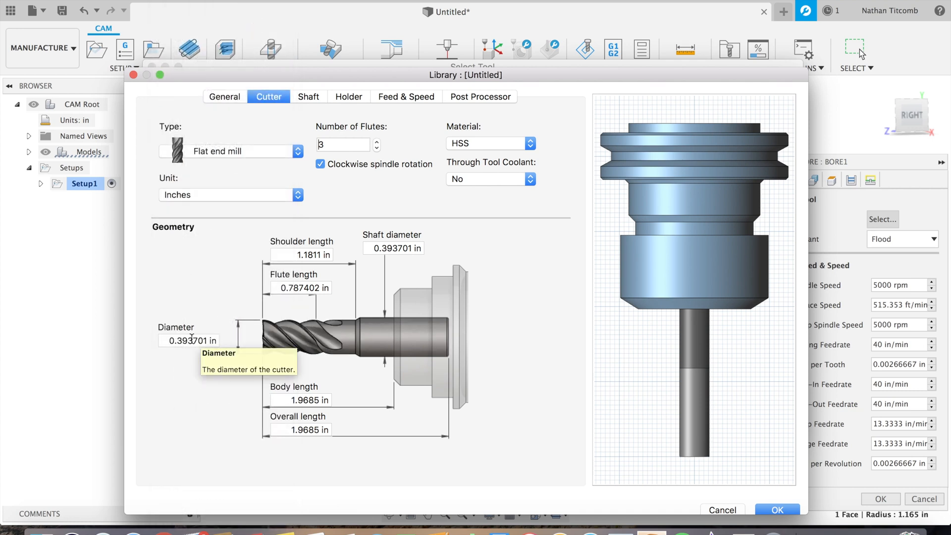
{"action": "left_click", "coordinate": [189, 341]}
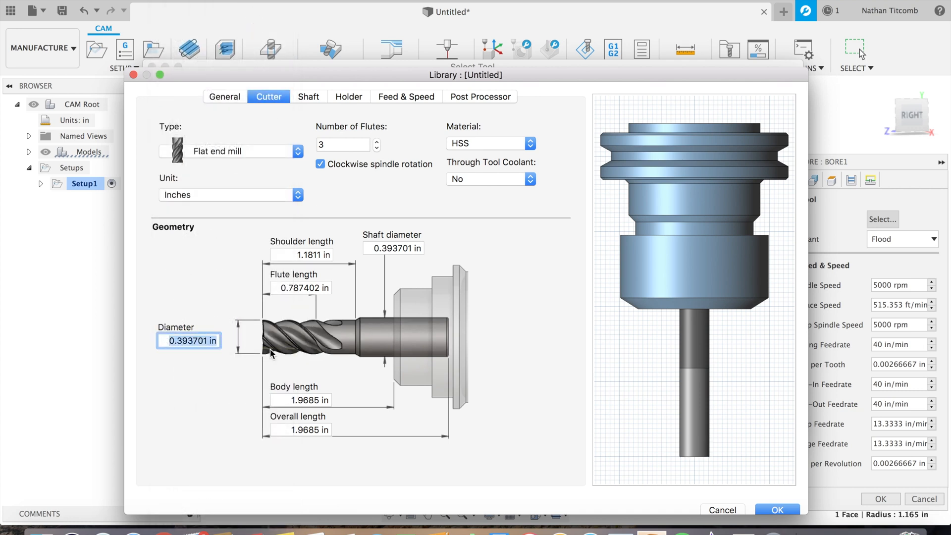
{"action": "type", "text": "1.25"}
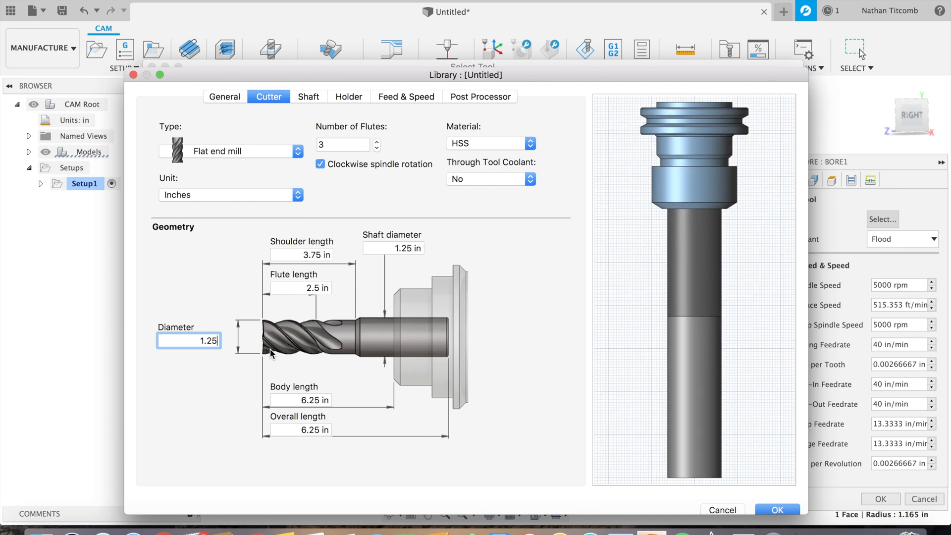
{"action": "left_click", "coordinate": [300, 287]}
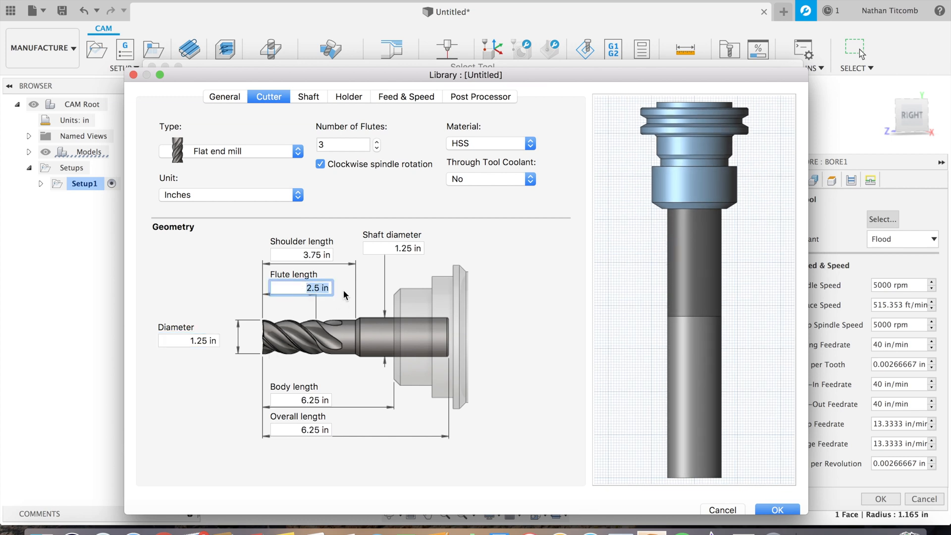
{"action": "type", "text": "1"}
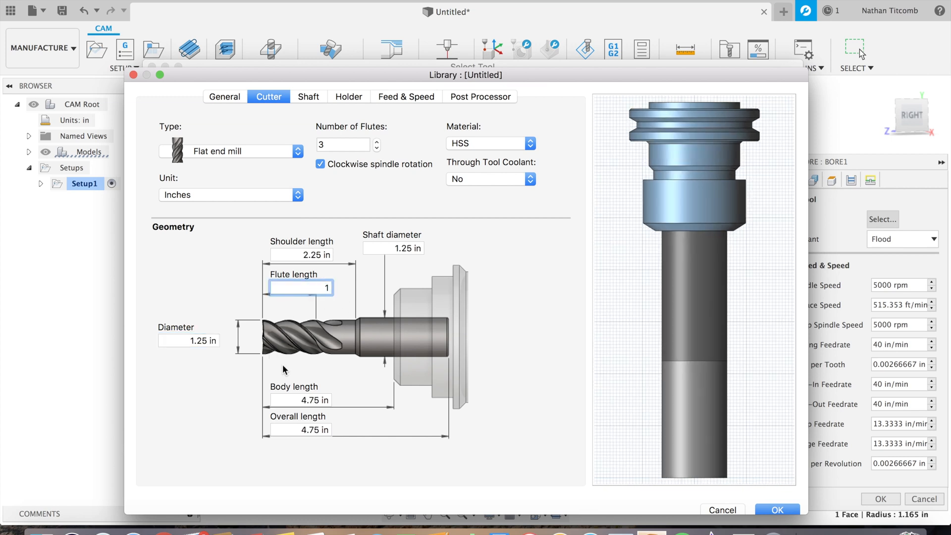
{"action": "type", "text": "3"}
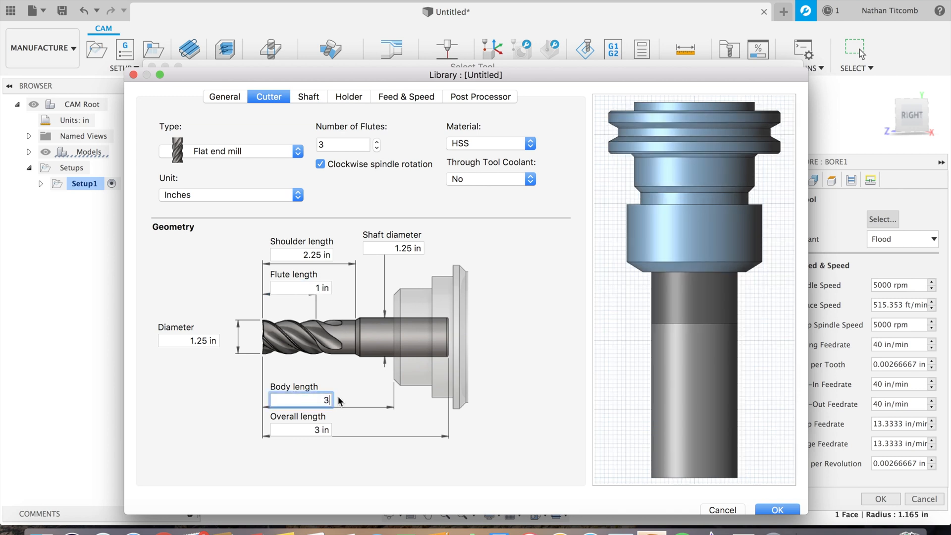
{"action": "left_click", "coordinate": [779, 510]}
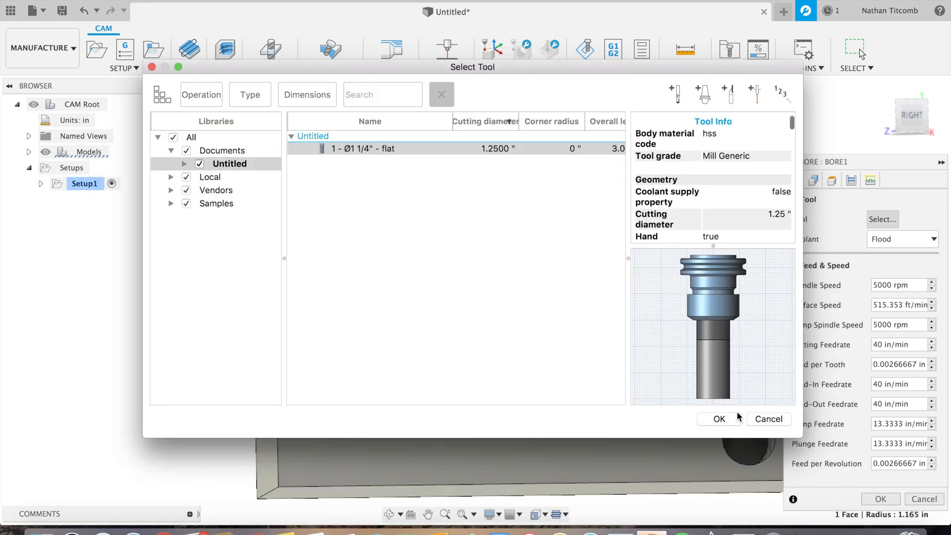
Select the new end mill, then enter 90 SFM, 1.25 diameter, 5 teeth and 0.004 IPT in the Iconel calculator
{"action": "left_click", "coordinate": [719, 419]}
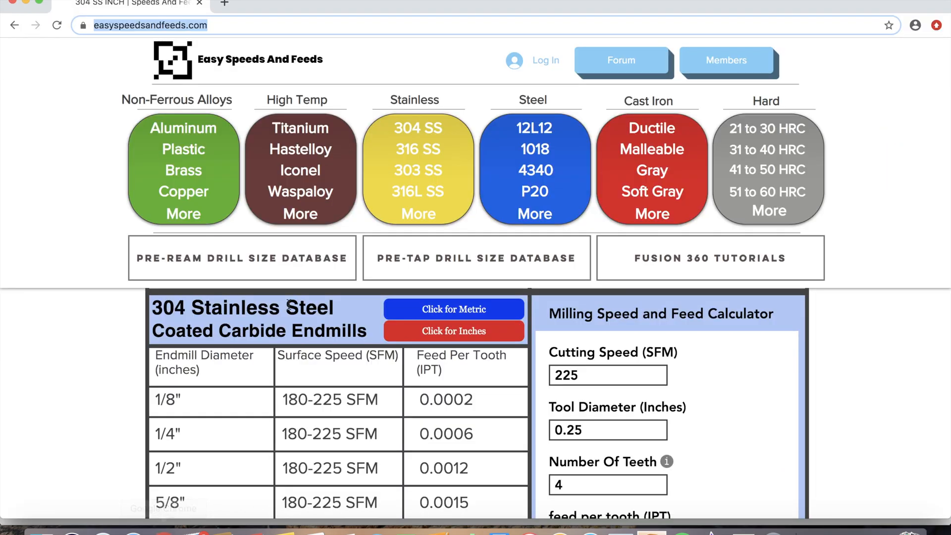
{"action": "left_click", "coordinate": [299, 170]}
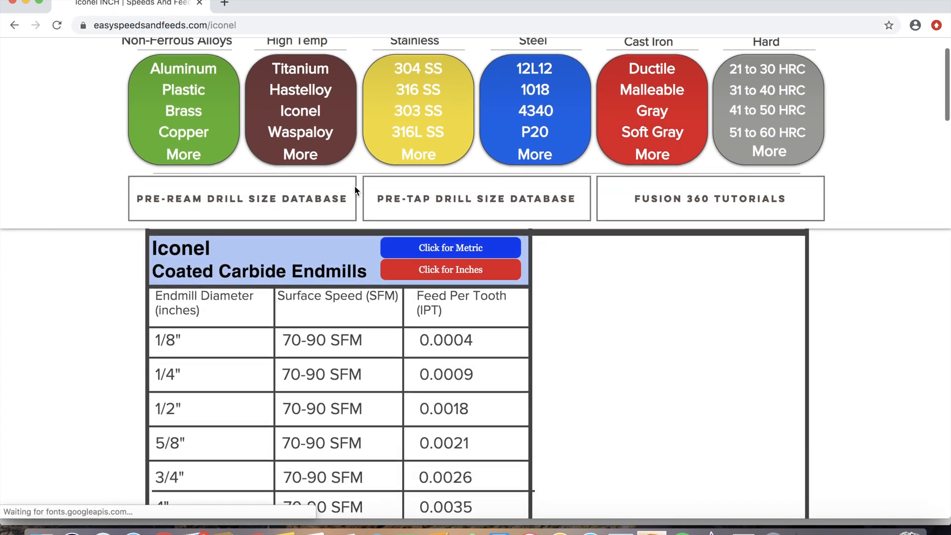
{"action": "scroll", "scroll_direction": "down", "scroll_amount": 3}
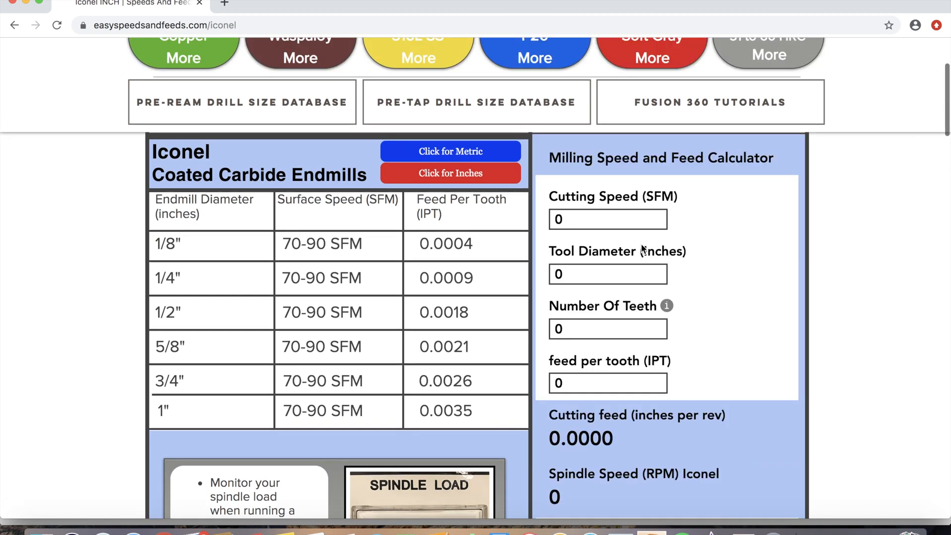
{"action": "left_click", "coordinate": [608, 219]}
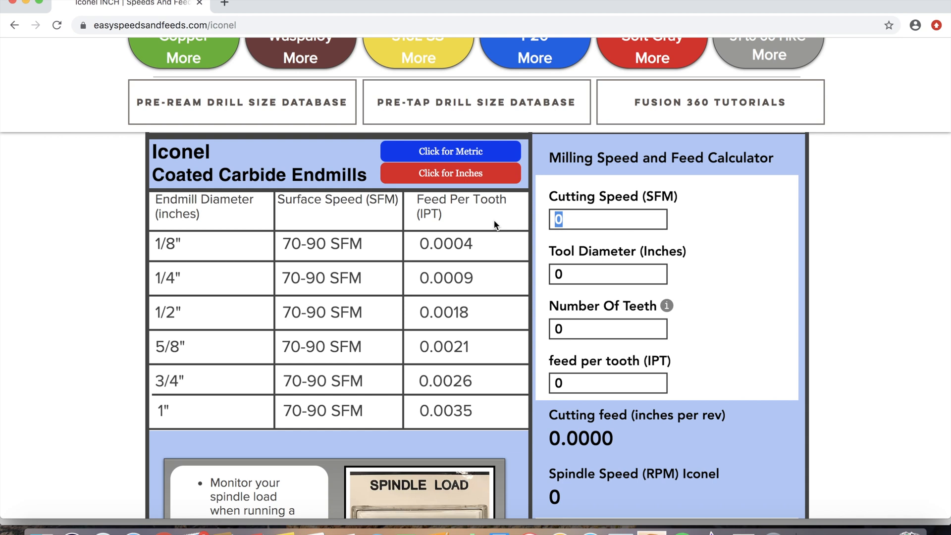
{"action": "type", "text": "90"}
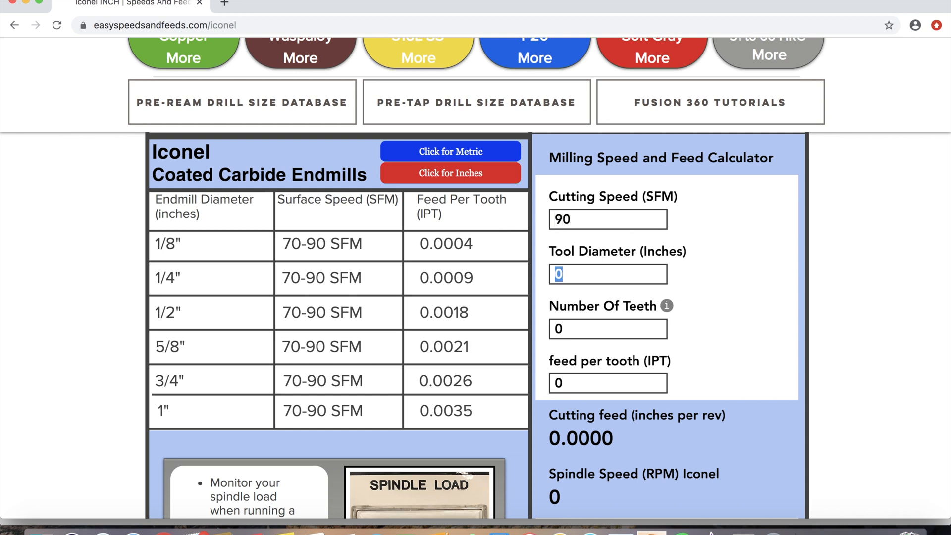
{"action": "type", "text": "1.2"}
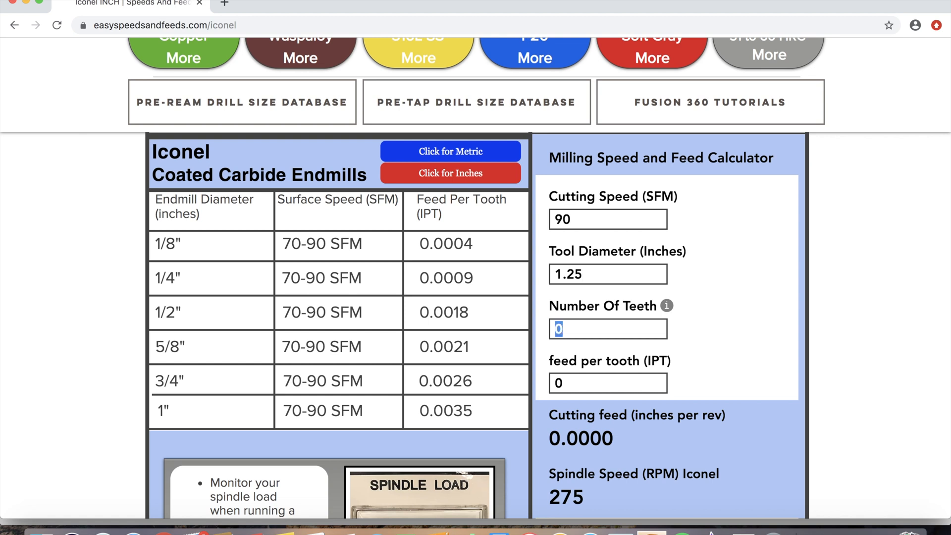
{"action": "type", "text": "5"}
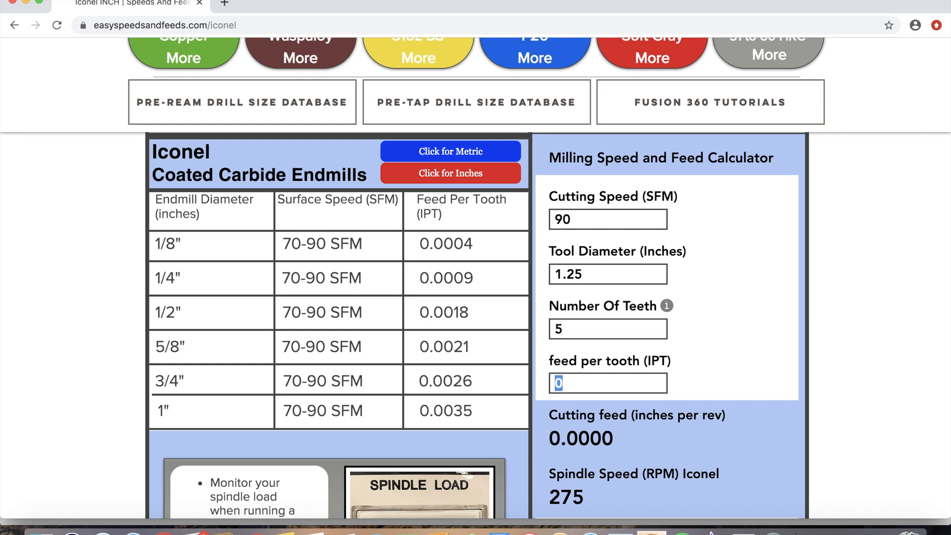
{"action": "type", "text": "0.004"}
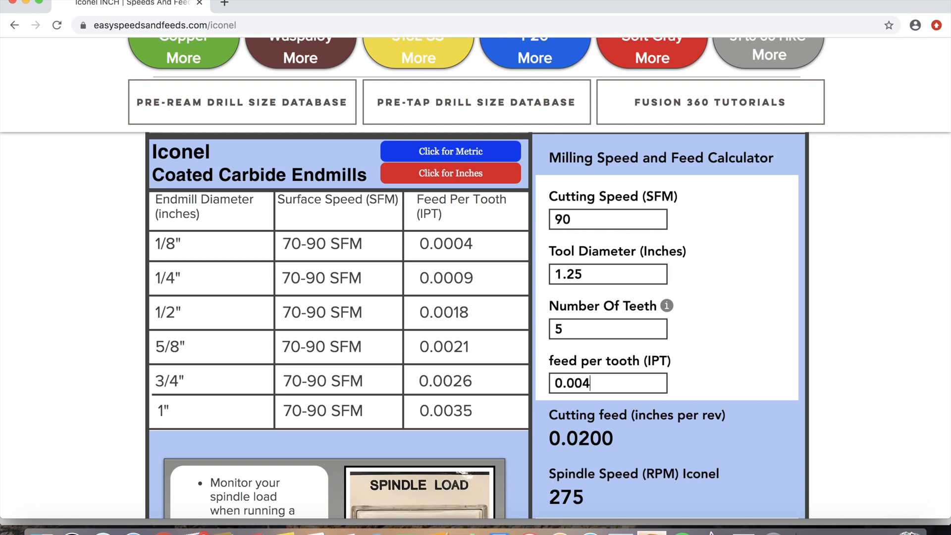
Enter 0.02 ipr and 275 RPM to get the 5.50 in/min feed rate
{"action": "scroll", "scroll_direction": "down", "scroll_amount": 3}
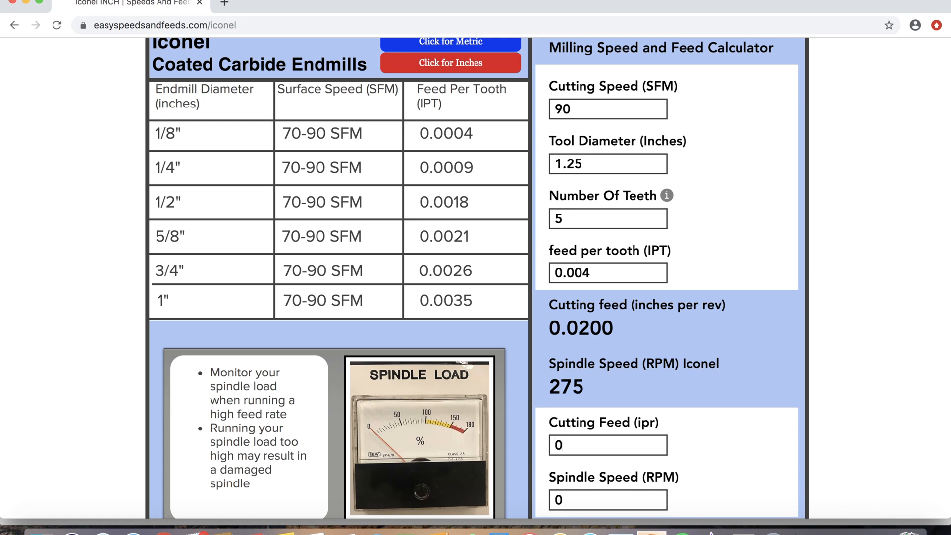
{"action": "type", "text": "0.02"}
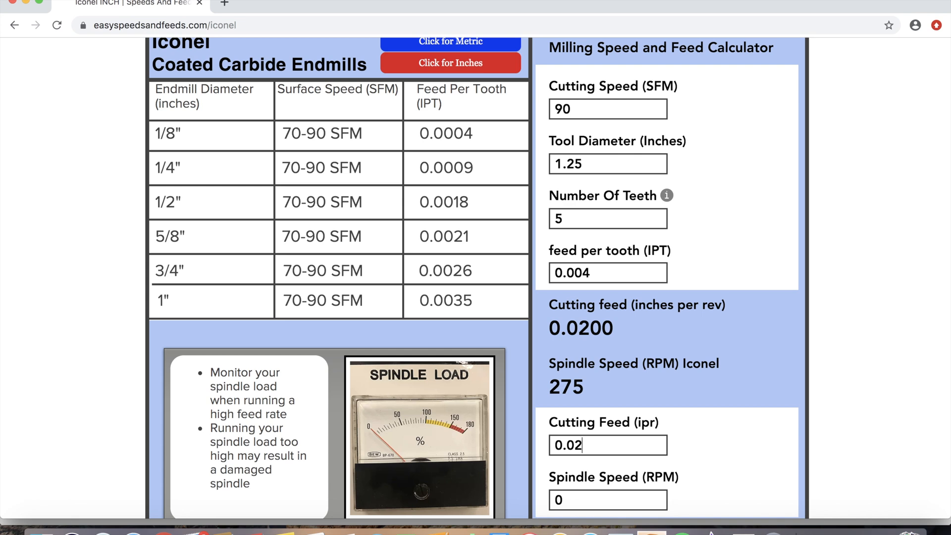
{"action": "type", "text": "7"}
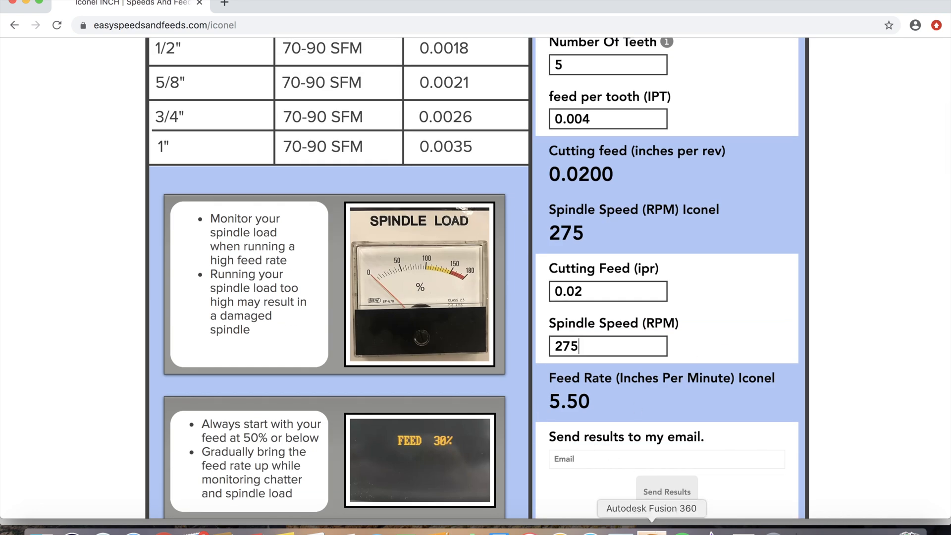
Back in Fusion 360, enter 275 RPM spindle speed and generate the Bore1 toolpath
{"action": "left_click", "coordinate": [649, 532]}
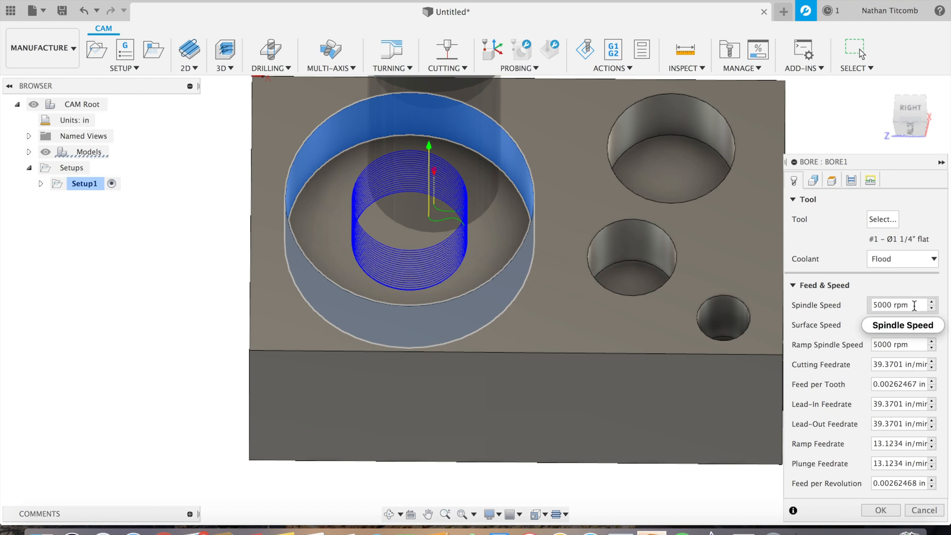
{"action": "type", "text": "275"}
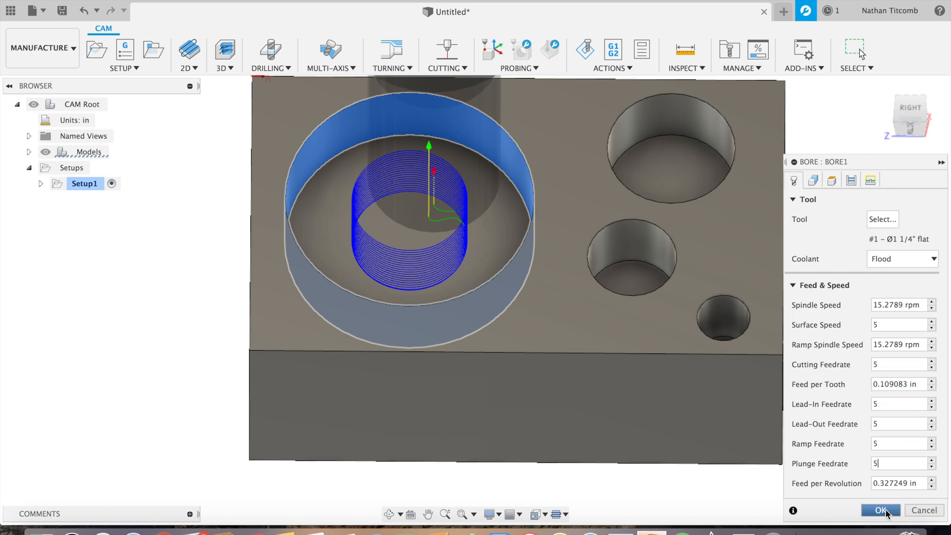
{"action": "left_click", "coordinate": [877, 509]}
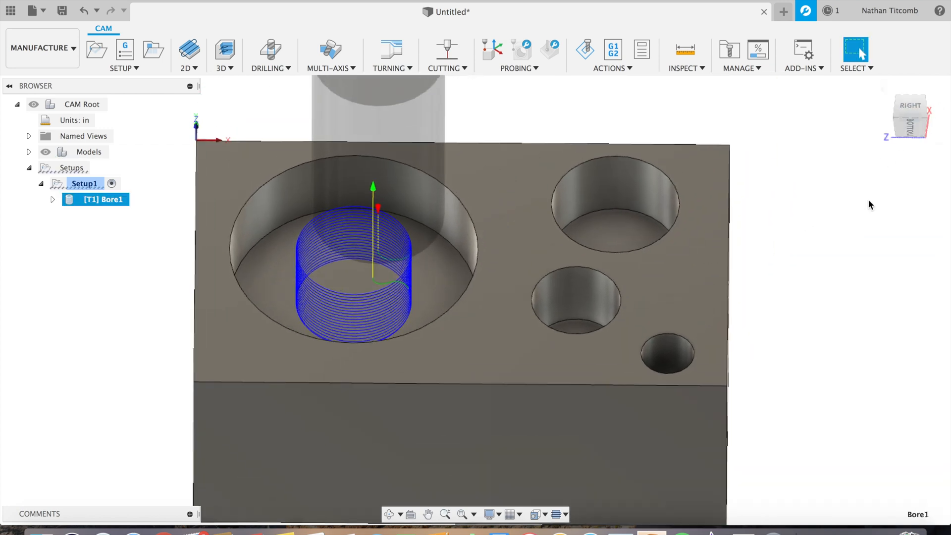
Start Bore2 and create a 0.75 diameter flat end mill with length 2, assigning it to the bore
{"action": "left_click", "coordinate": [185, 54]}
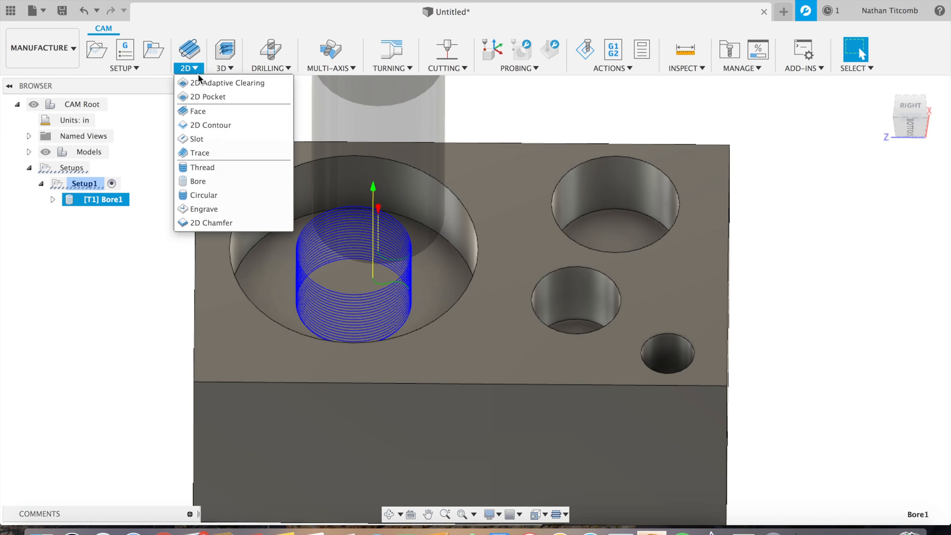
{"action": "mouse_move", "coordinate": [220, 182]}
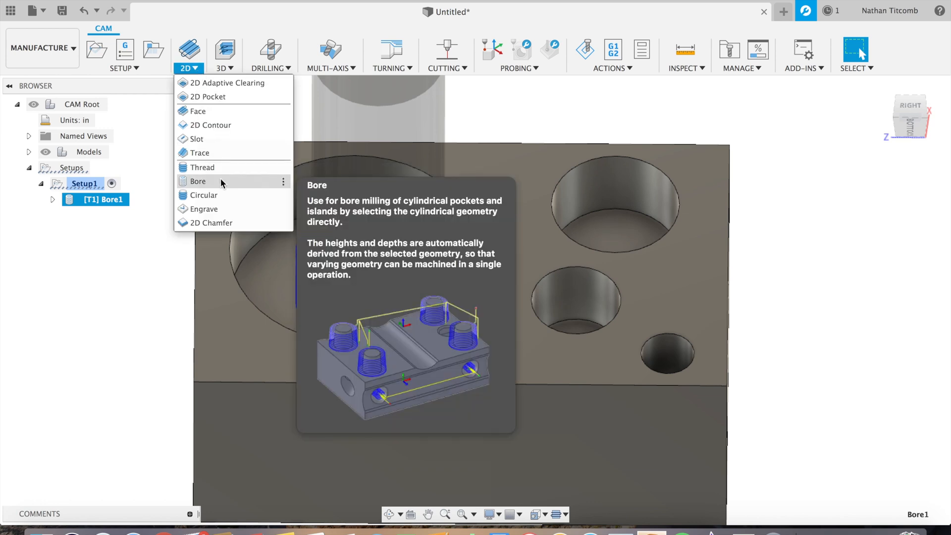
{"action": "left_click", "coordinate": [197, 180]}
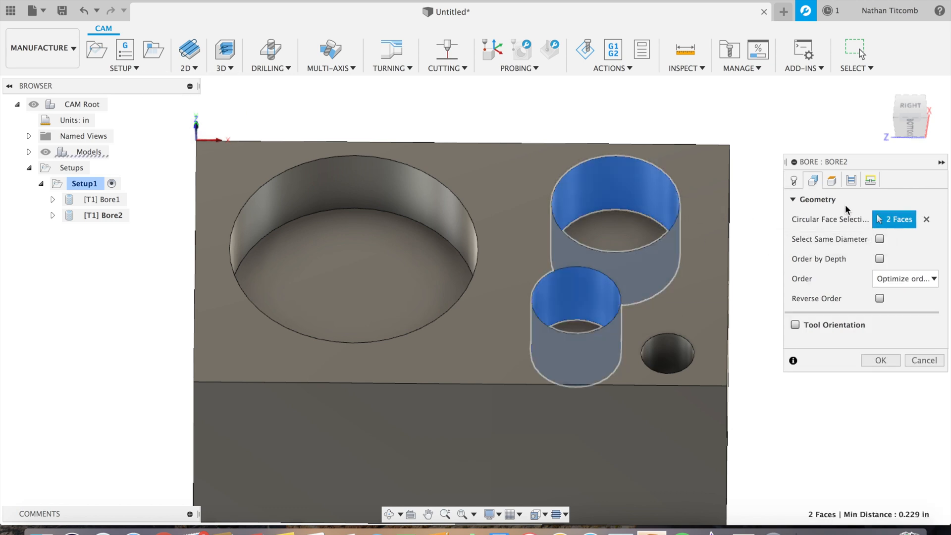
{"action": "left_click", "coordinate": [793, 180]}
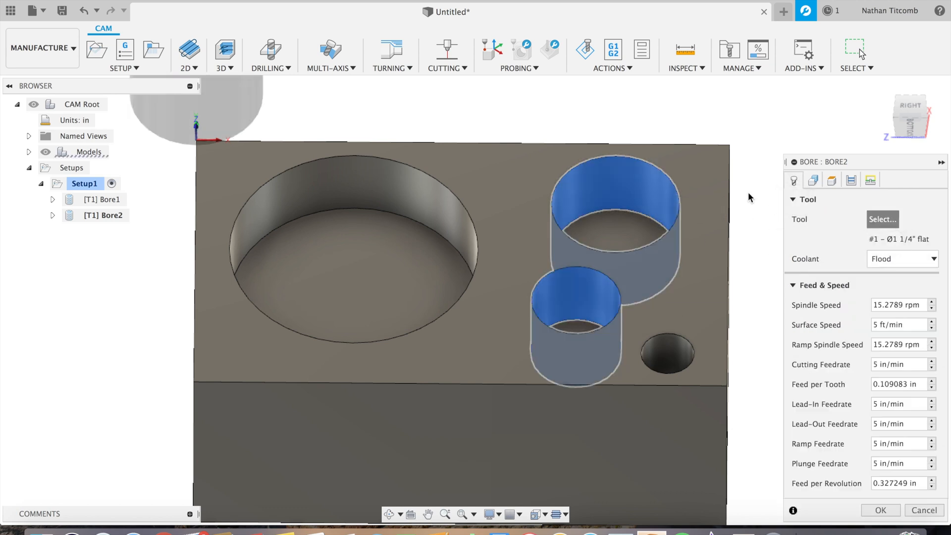
{"action": "left_click", "coordinate": [881, 219]}
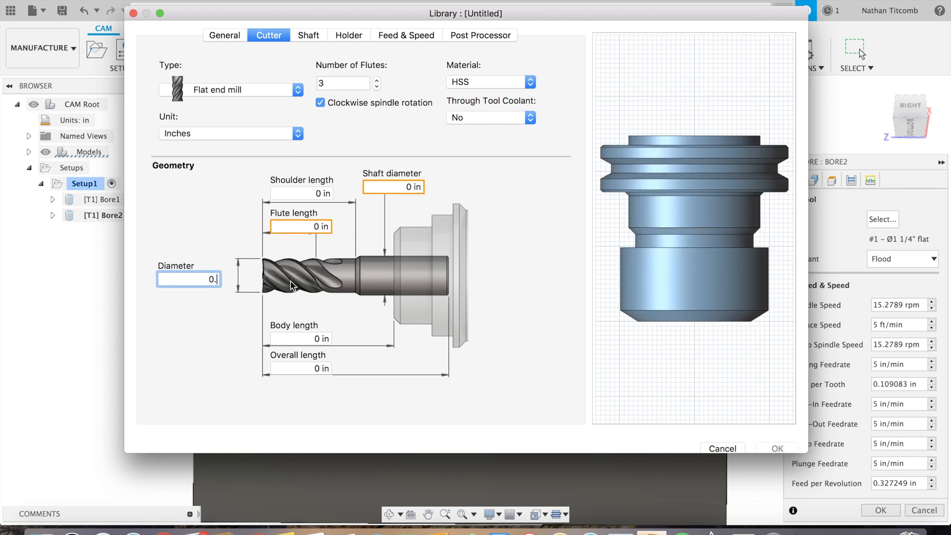
{"action": "type", "text": "0.75"}
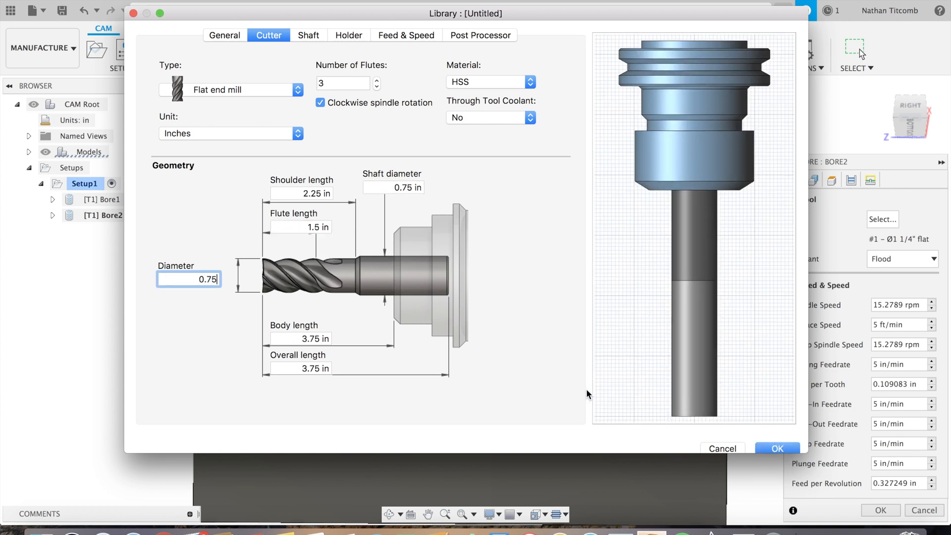
{"action": "type", "text": "2"}
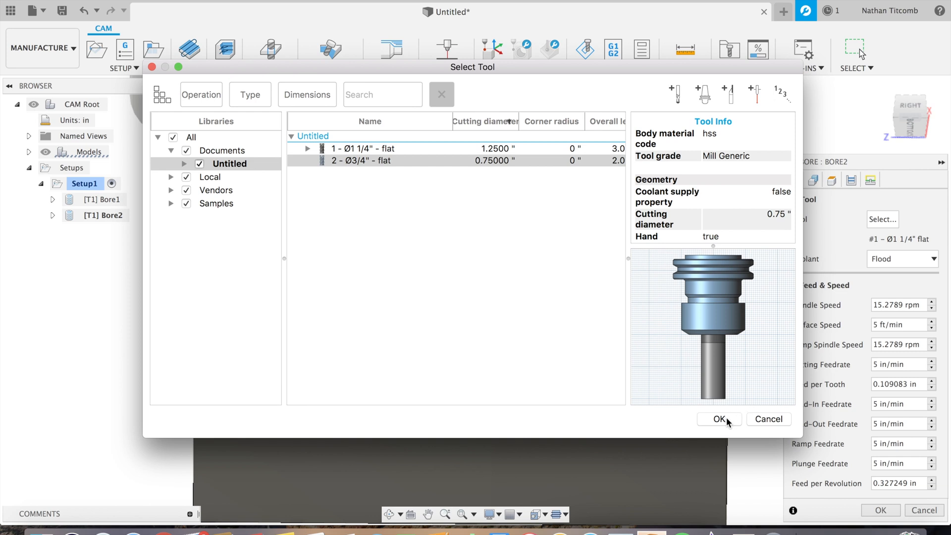
{"action": "left_click", "coordinate": [719, 419]}
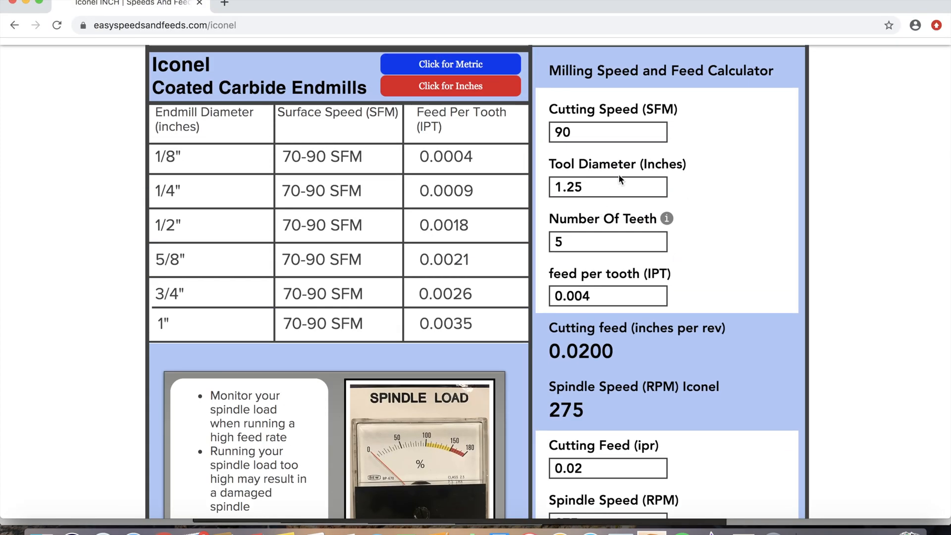
Recalculate for a 0.75 tool diameter with 0.013 cutting feed and 458 RPM spindle speed
{"action": "left_click", "coordinate": [607, 186]}
{"action": "type", "text": "0.75"}
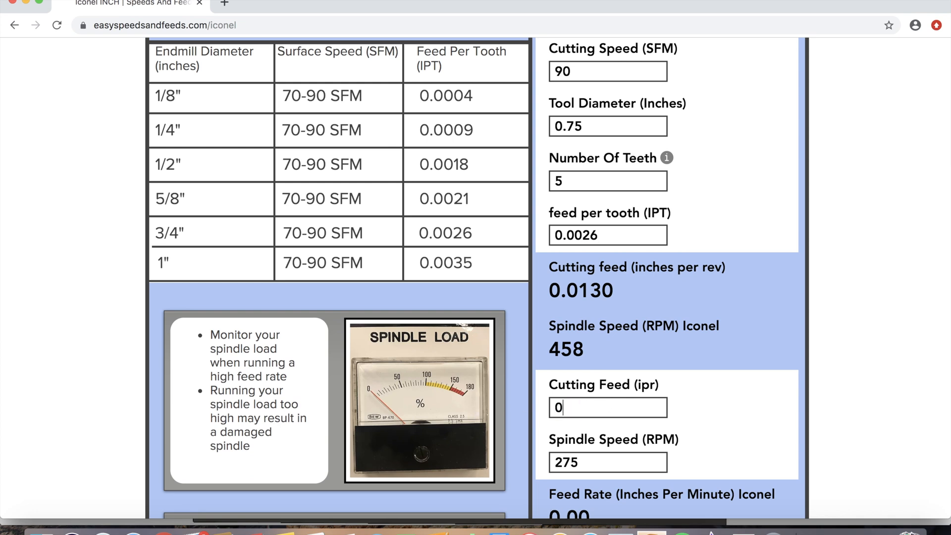
{"action": "type", "text": "0.013"}
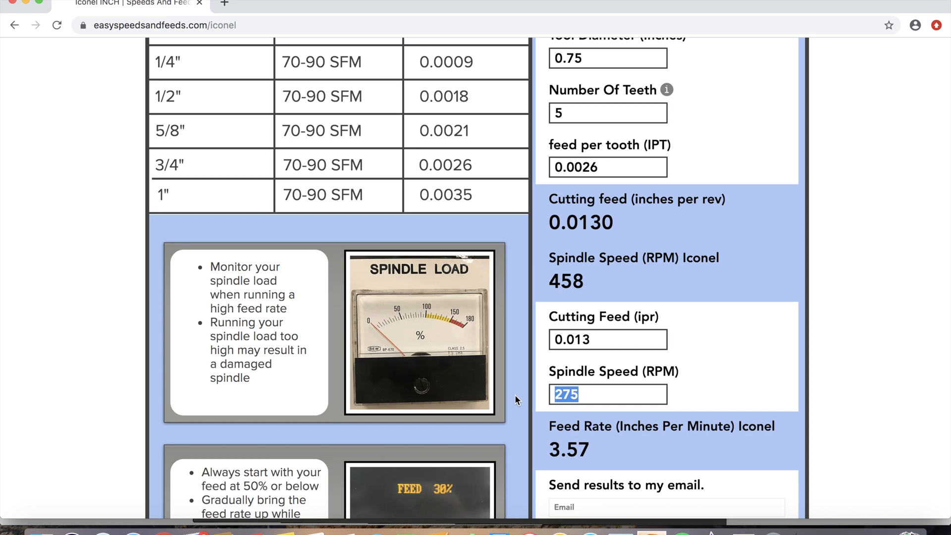
{"action": "type", "text": "458"}
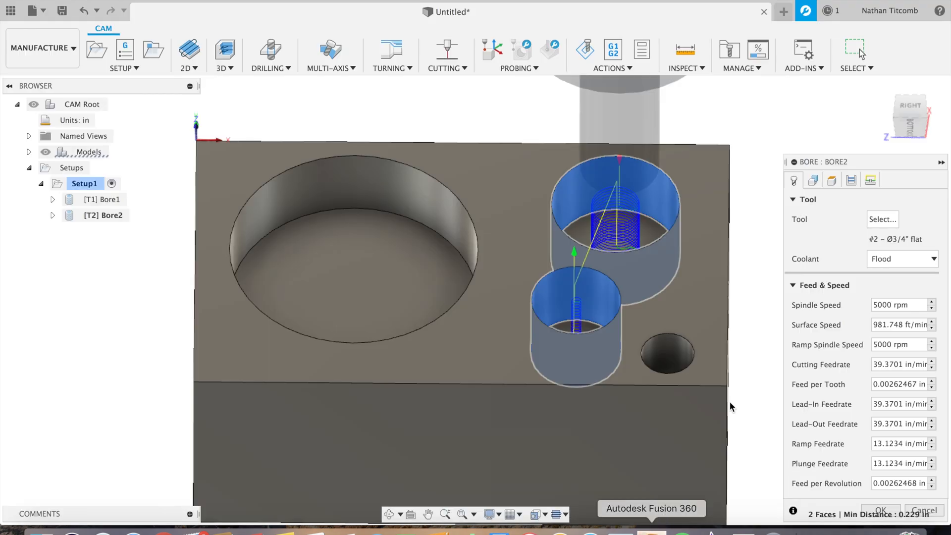
Set Bore2 spindle speed to 458 rpm and cutting feedrate to 6 in/min
{"action": "left_click", "coordinate": [897, 305]}
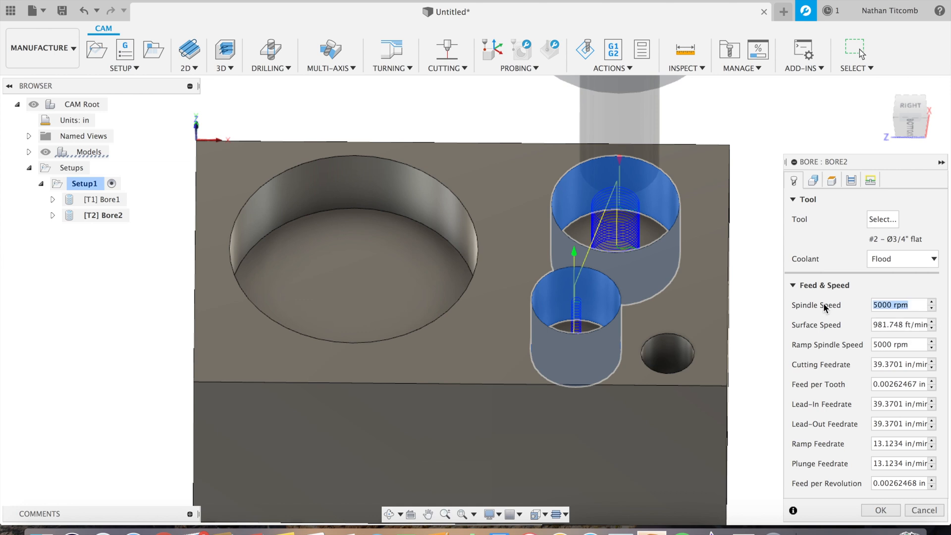
{"action": "type", "text": "458"}
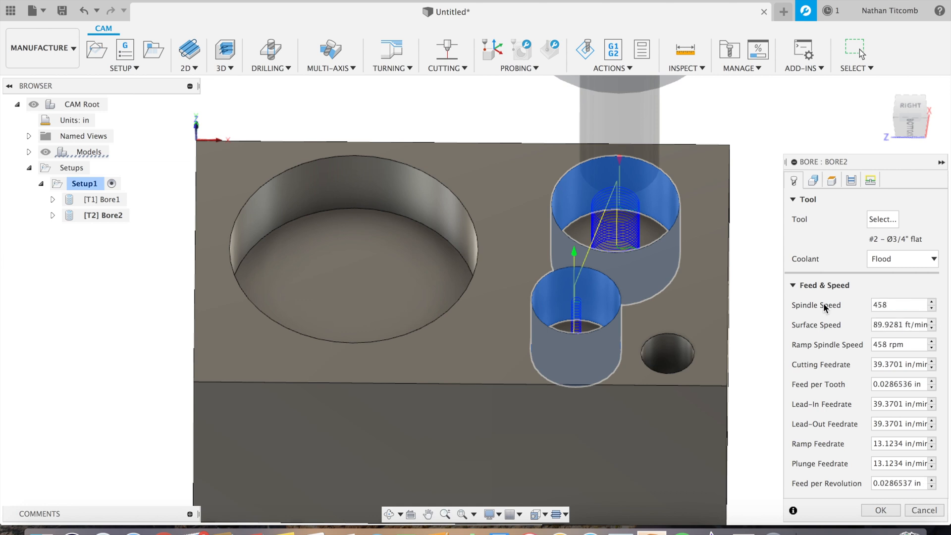
{"action": "left_click", "coordinate": [900, 365]}
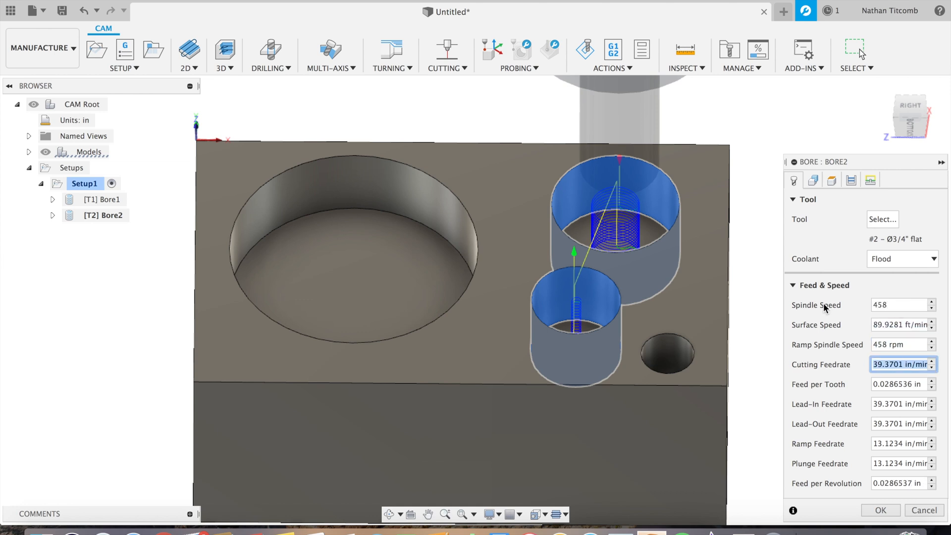
{"action": "type", "text": "6"}
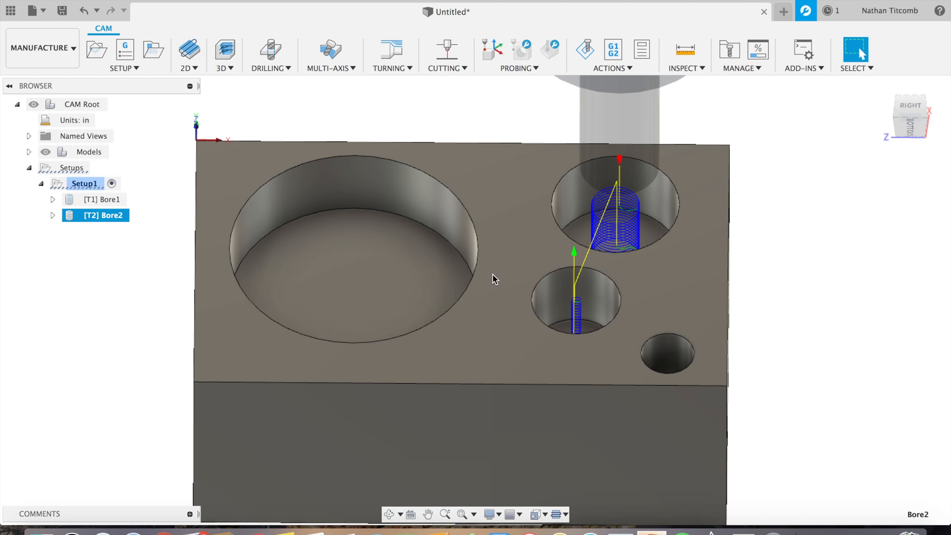
{"action": "mouse_move", "coordinate": [925, 121]}
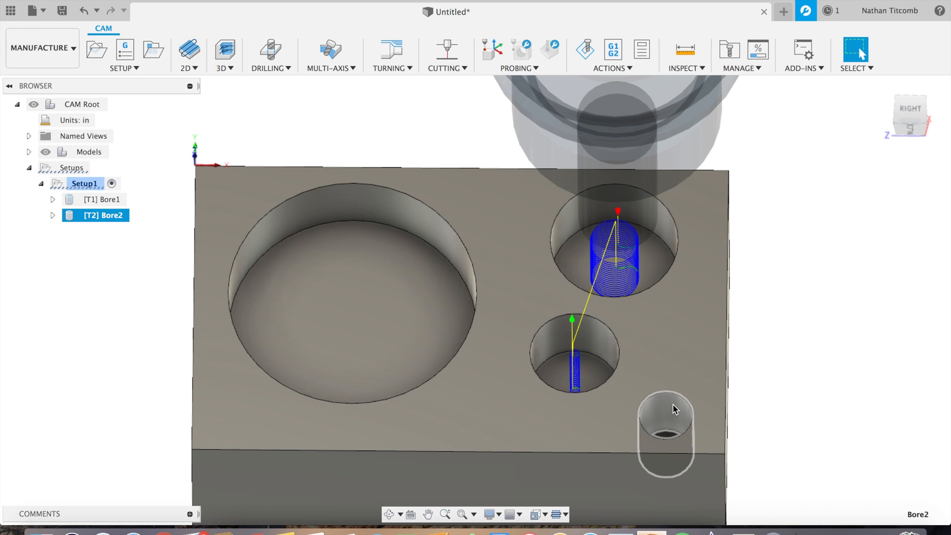
Start a third 2D Bore operation and begin choosing its cutter
{"action": "left_click", "coordinate": [188, 55]}
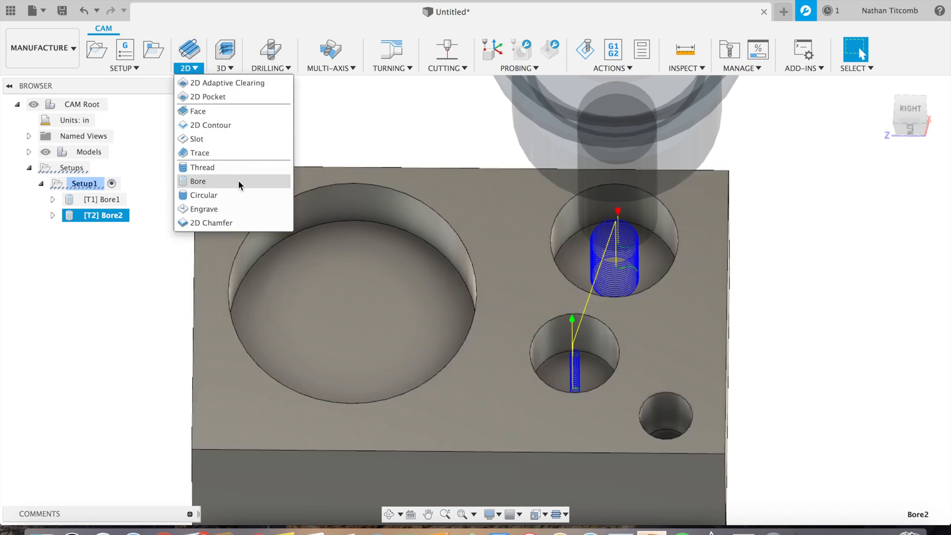
{"action": "left_click", "coordinate": [197, 182]}
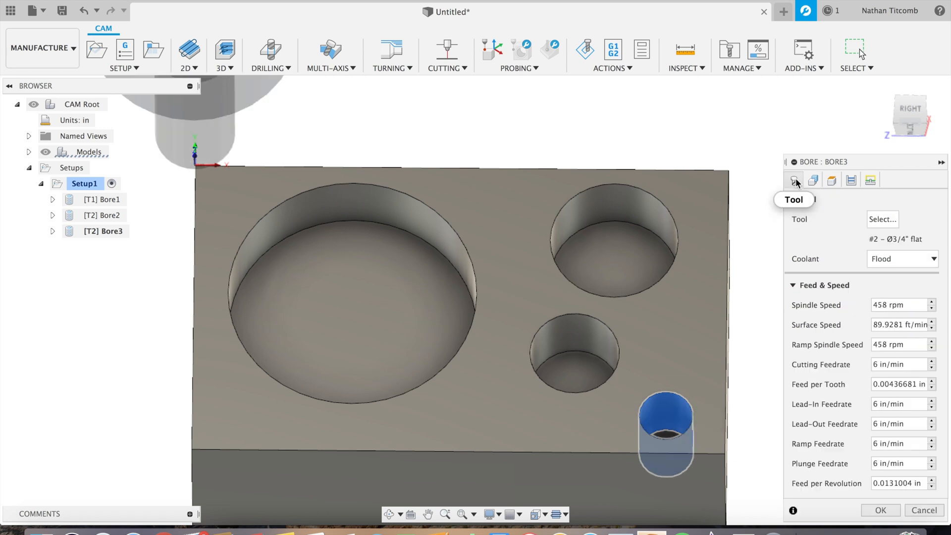
{"action": "left_click", "coordinate": [881, 219]}
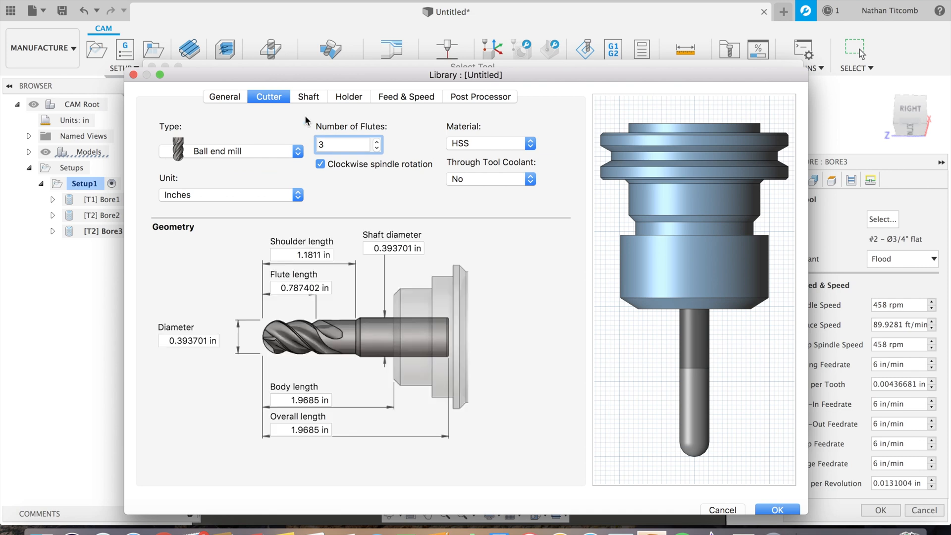
Define a new 0.375-inch flat end mill and save it for Bore3
{"action": "left_click", "coordinate": [231, 150]}
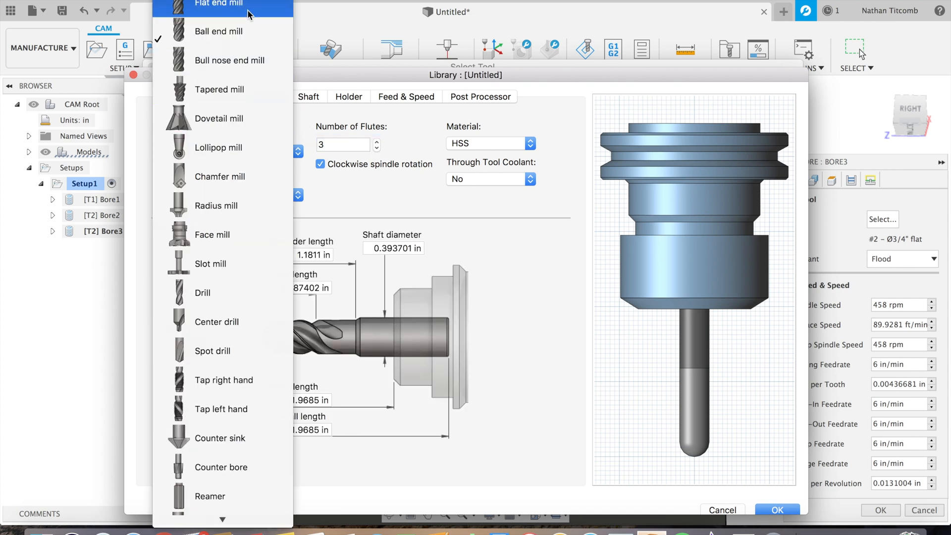
{"action": "left_click", "coordinate": [218, 8]}
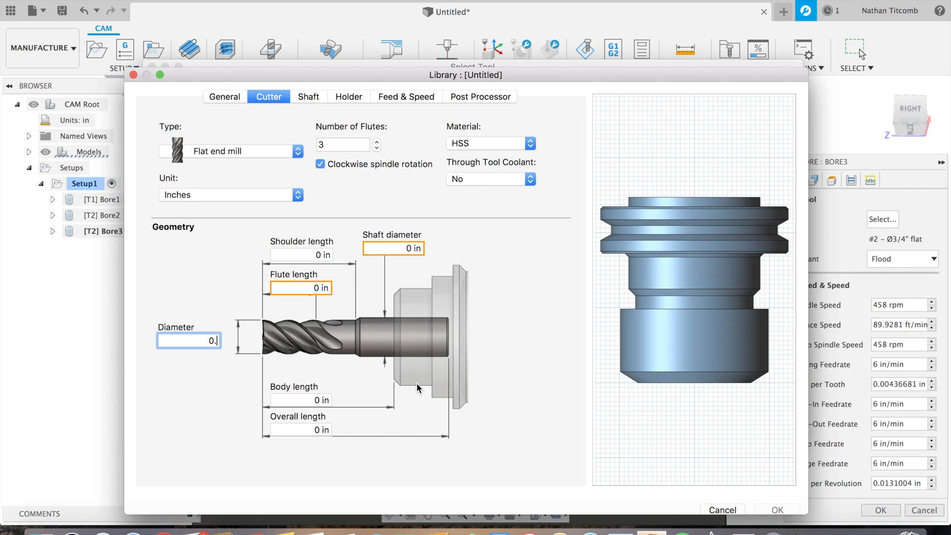
{"action": "type", "text": "0.375"}
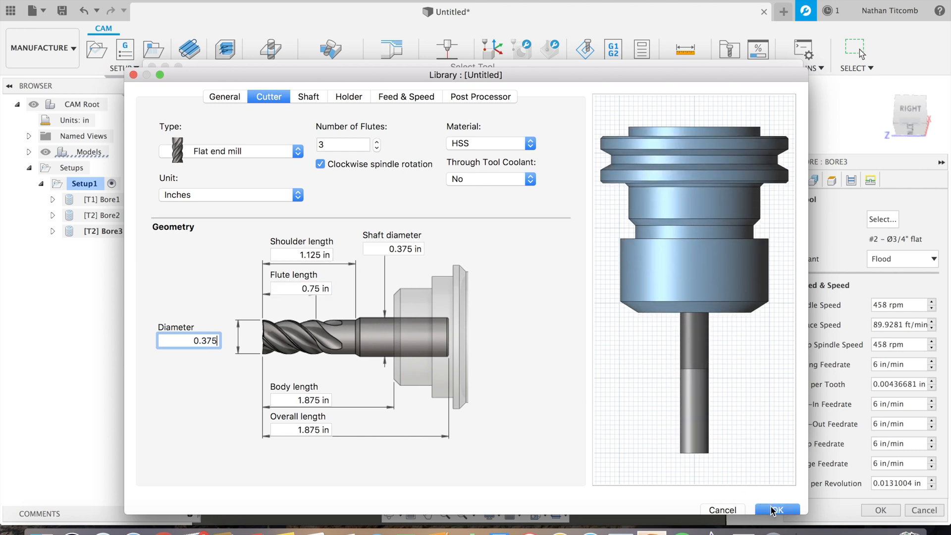
{"action": "left_click", "coordinate": [777, 509]}
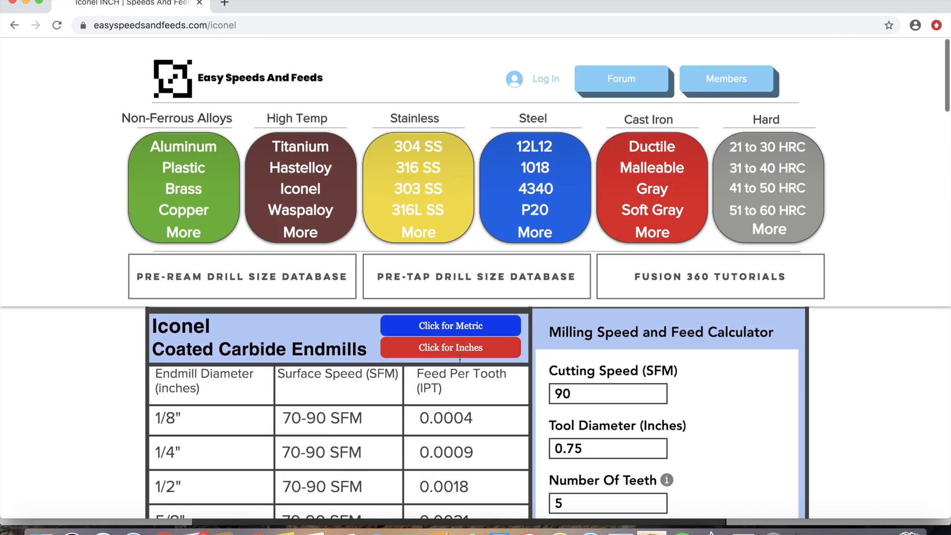
Recalculate for tool diameter 0.375 and cutting feed 0.0065, reading 917 RPM and 5.96 in/min
{"action": "scroll", "scroll_direction": "down", "scroll_amount": 3}
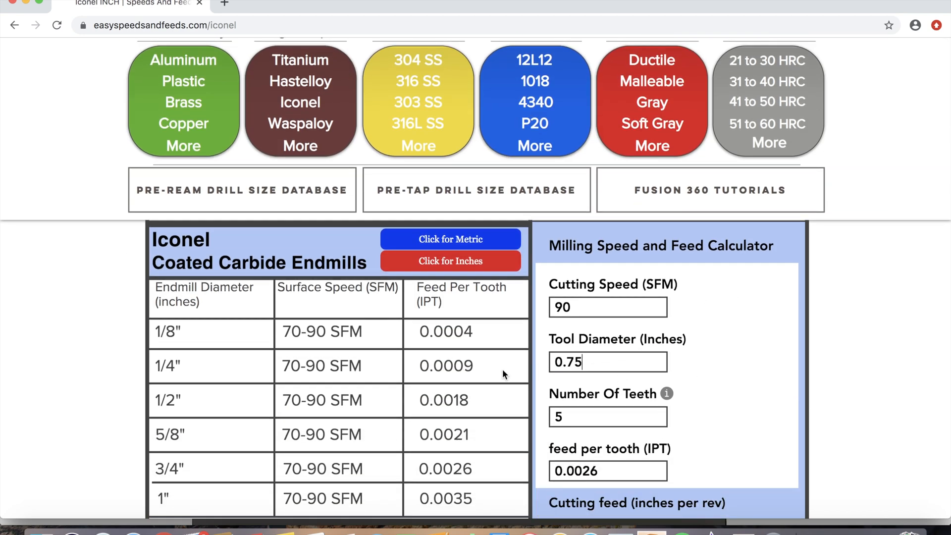
{"action": "key", "text": "Backspace"}
{"action": "type", "text": "3"}
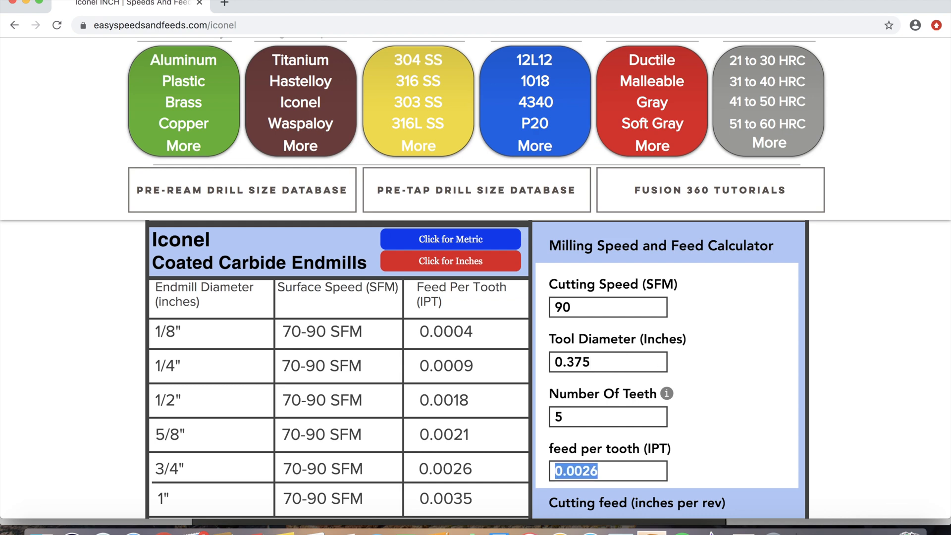
{"action": "scroll", "scroll_direction": "down", "scroll_amount": 3}
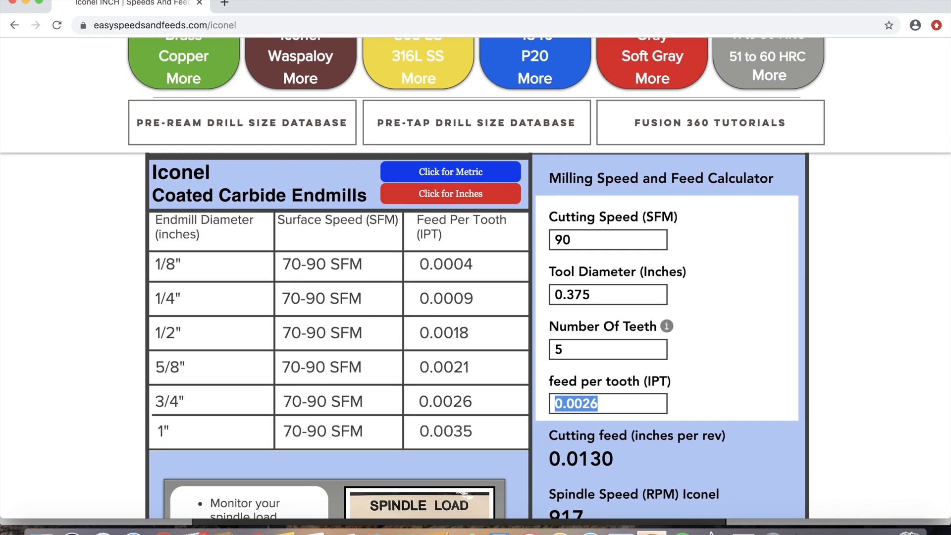
{"action": "type", "text": "0."}
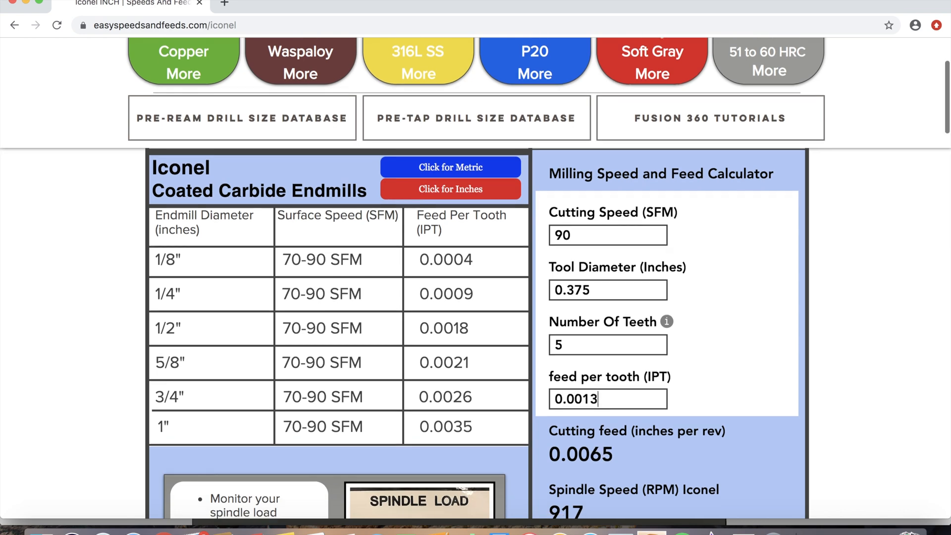
{"action": "scroll", "scroll_direction": "down", "scroll_amount": 3}
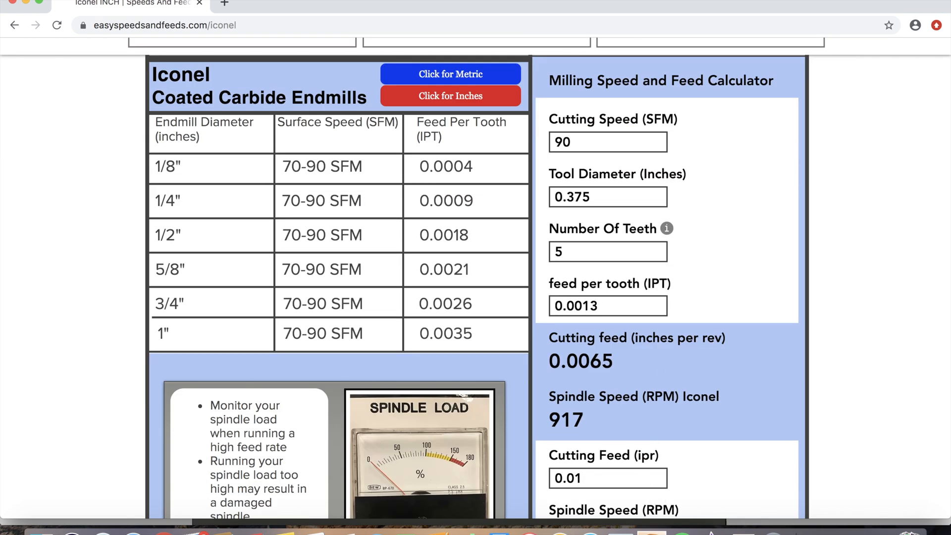
{"action": "type", "text": "0.0065"}
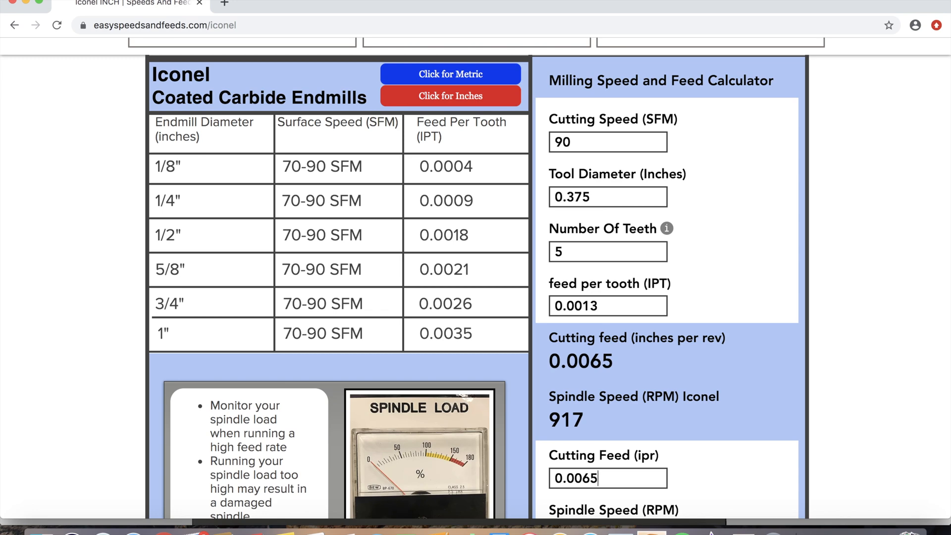
{"action": "scroll", "scroll_direction": "down", "scroll_amount": 3}
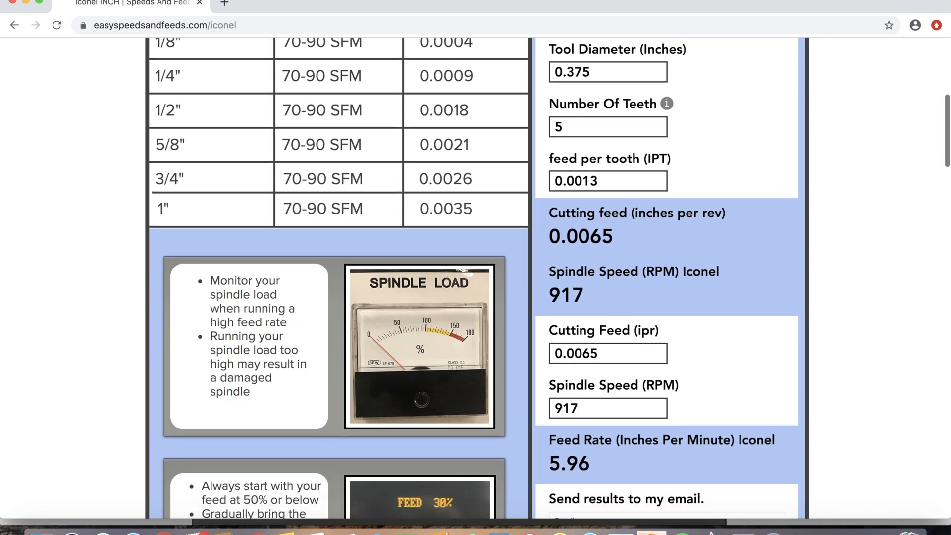
{"action": "scroll", "scroll_direction": "down", "scroll_amount": 3}
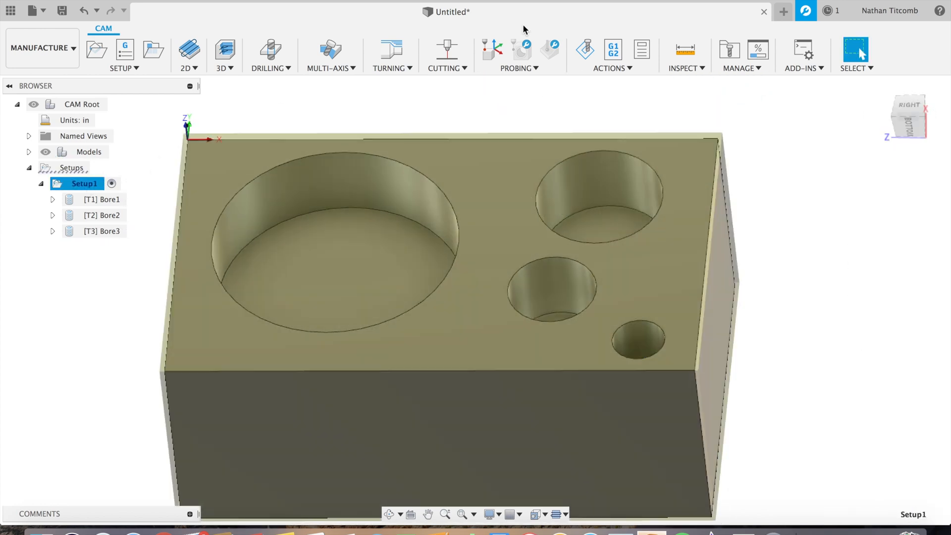
Launch the toolpath simulation for Setup1 from Actions > Simulate
{"action": "left_click", "coordinate": [585, 49]}
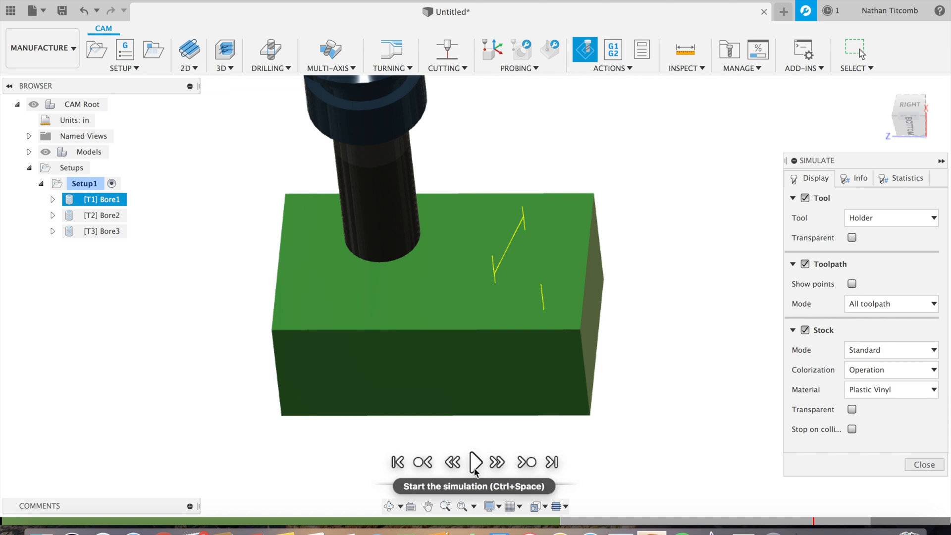
Play the simulation through all three helical bores, then close it
{"action": "left_click", "coordinate": [474, 462]}
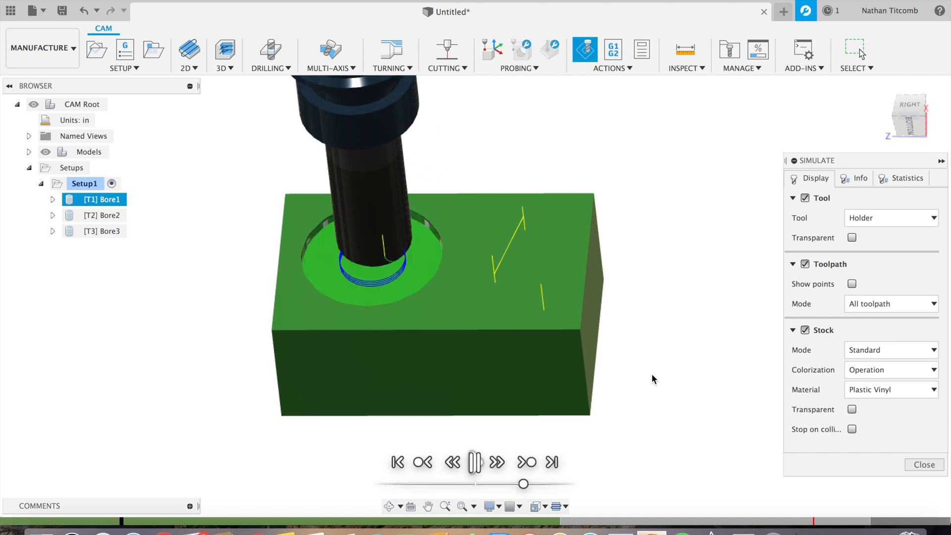
{"action": "left_click", "coordinate": [497, 463]}
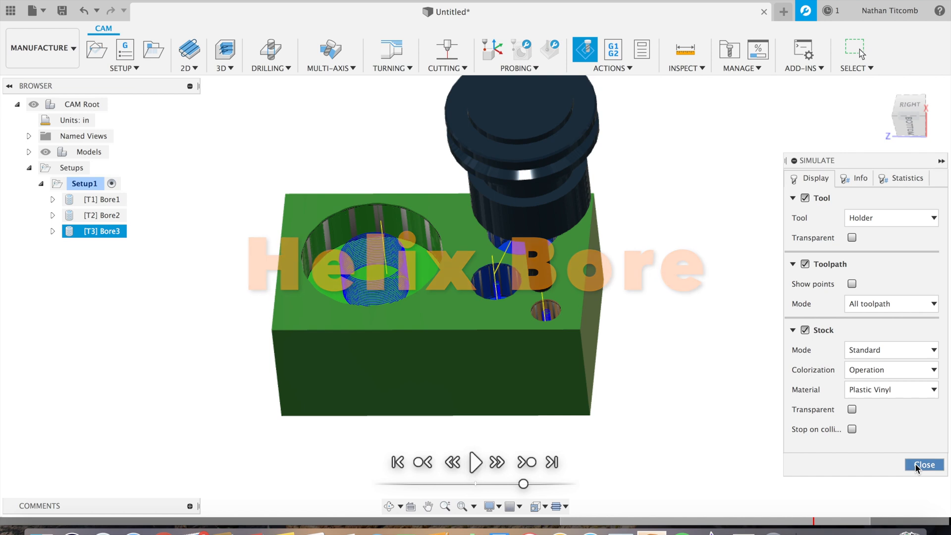
{"action": "left_click", "coordinate": [923, 464]}
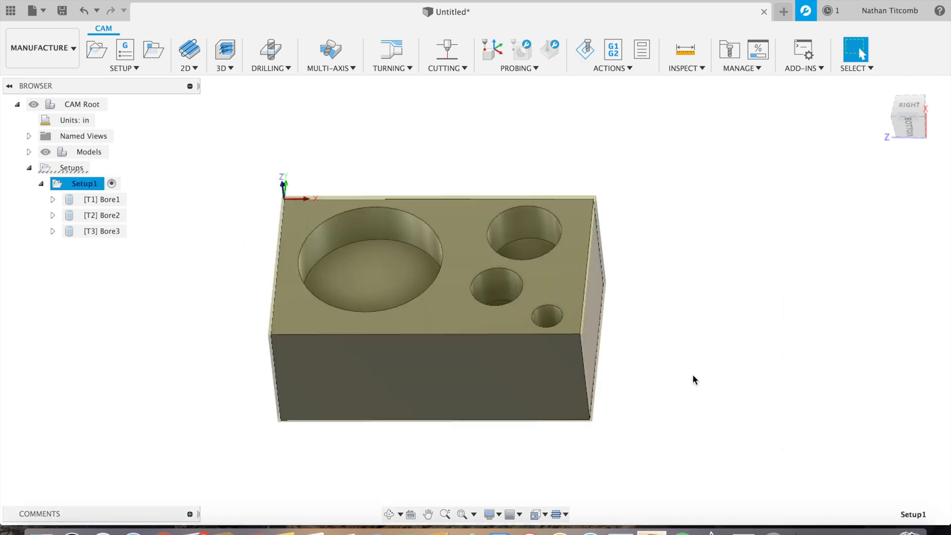